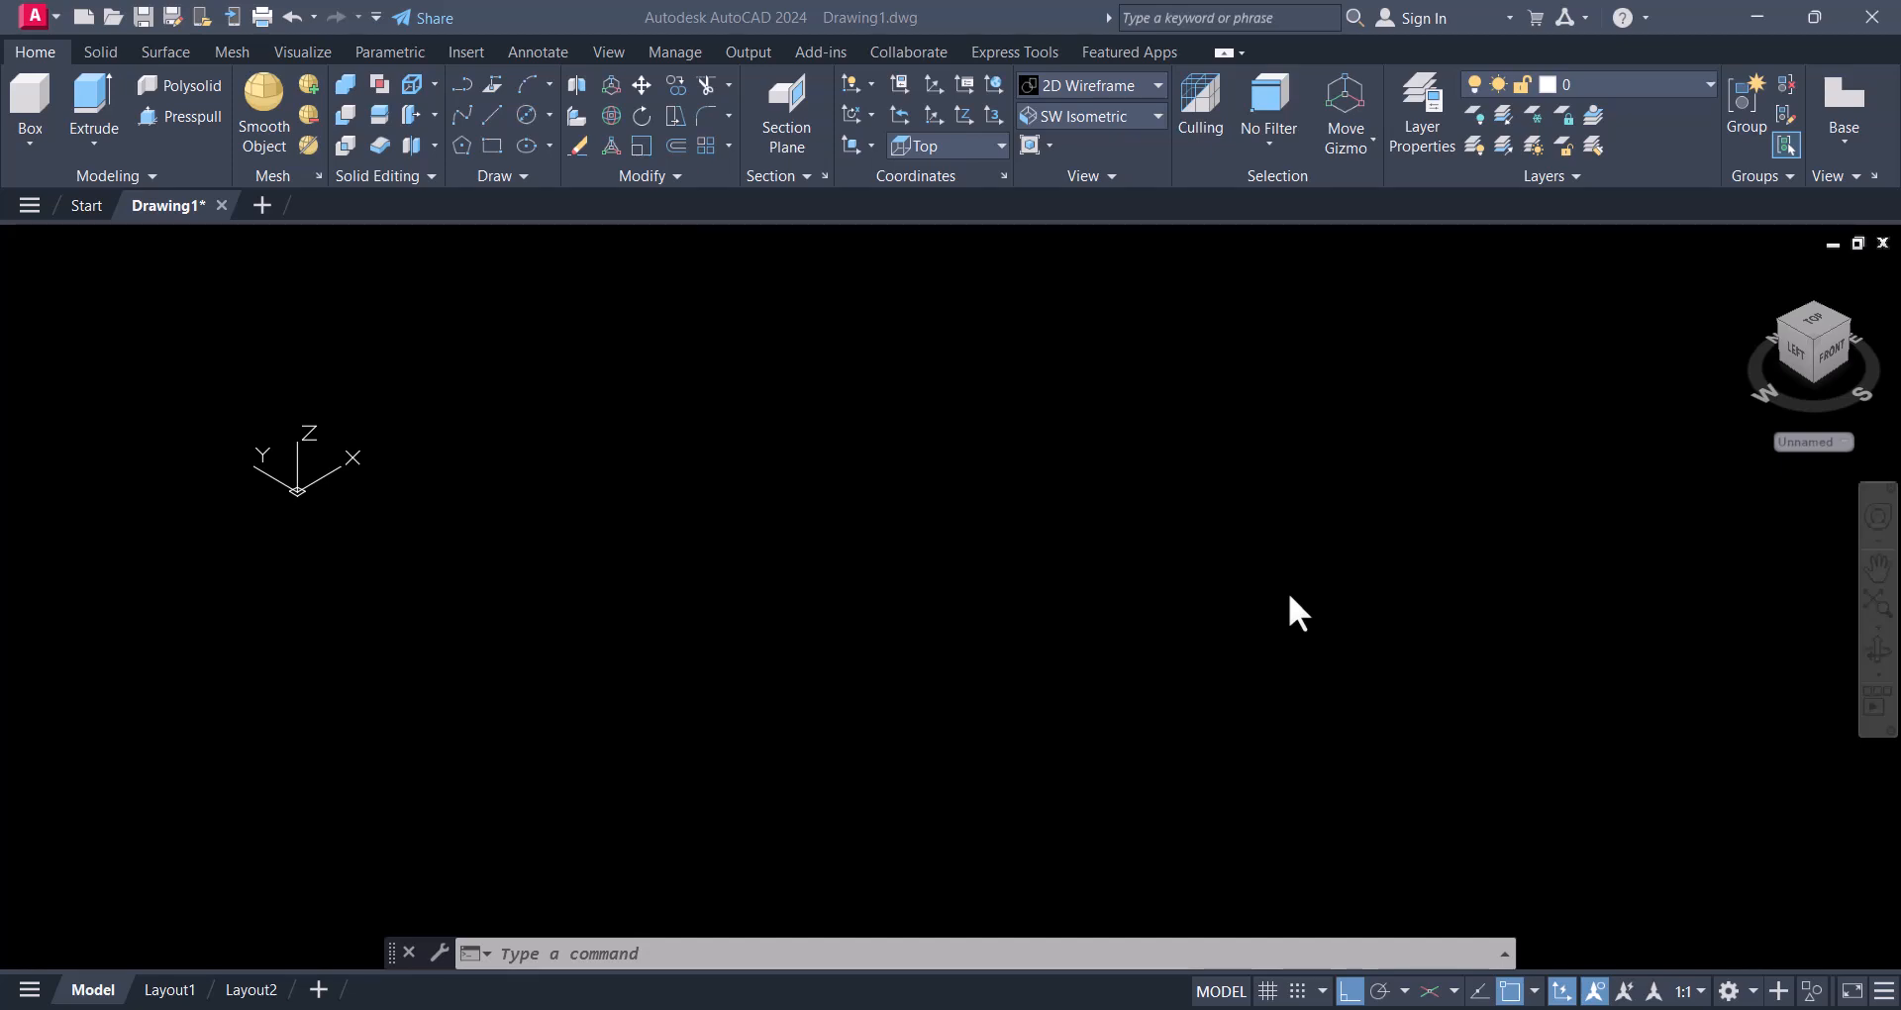
mouse_move(1093, 158)
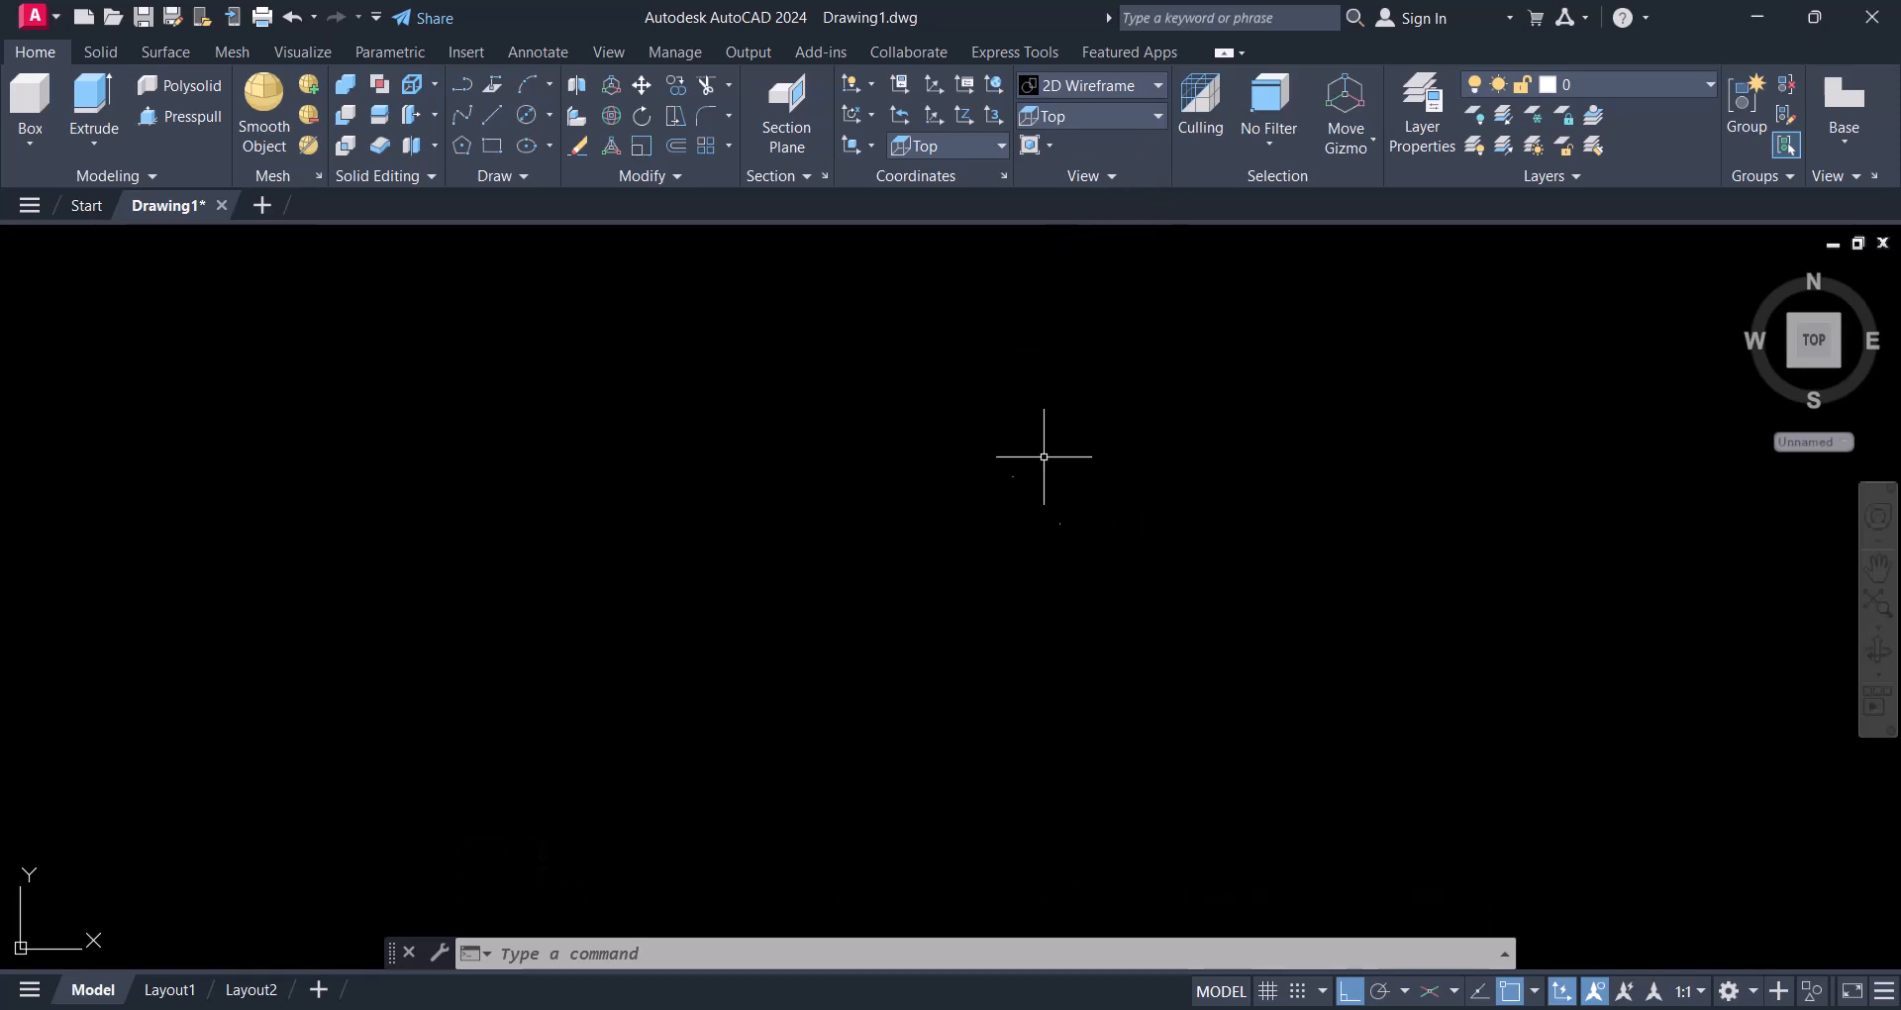
Switch the empty model to the SW Isometric view preset.
click(1155, 116)
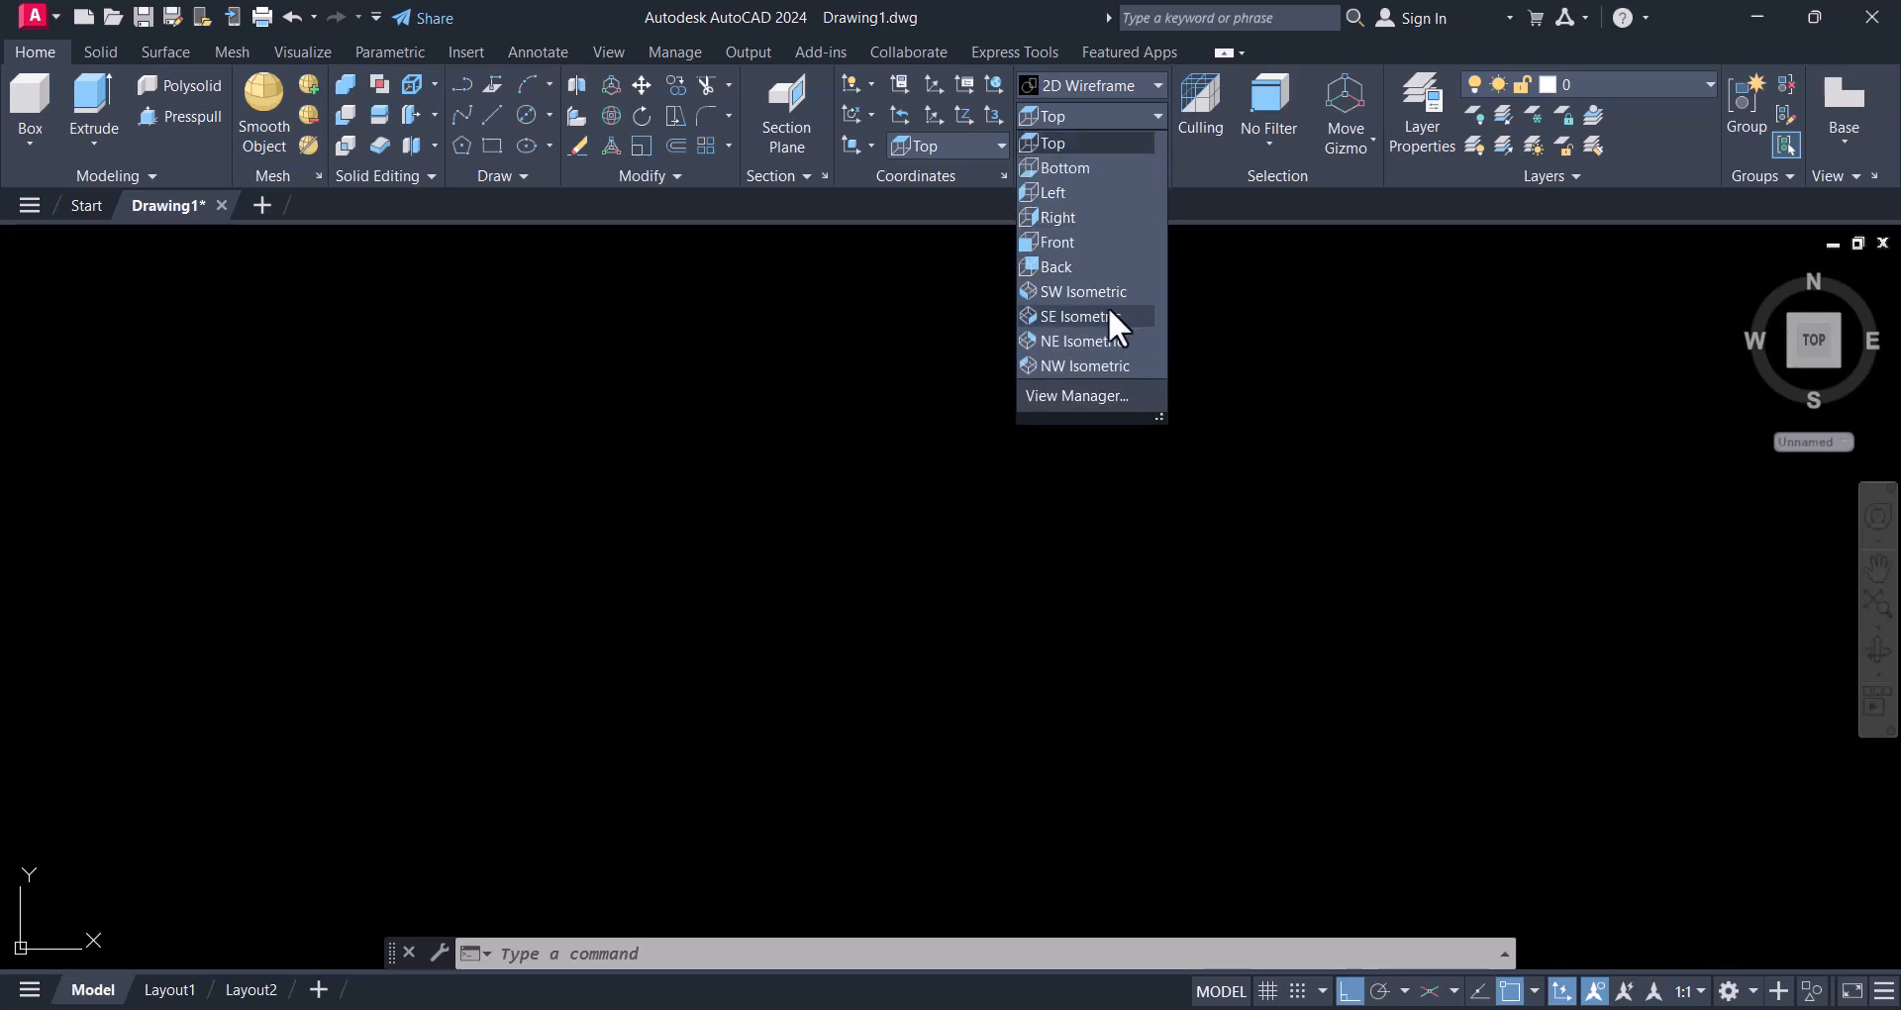
click(1084, 292)
text(c)
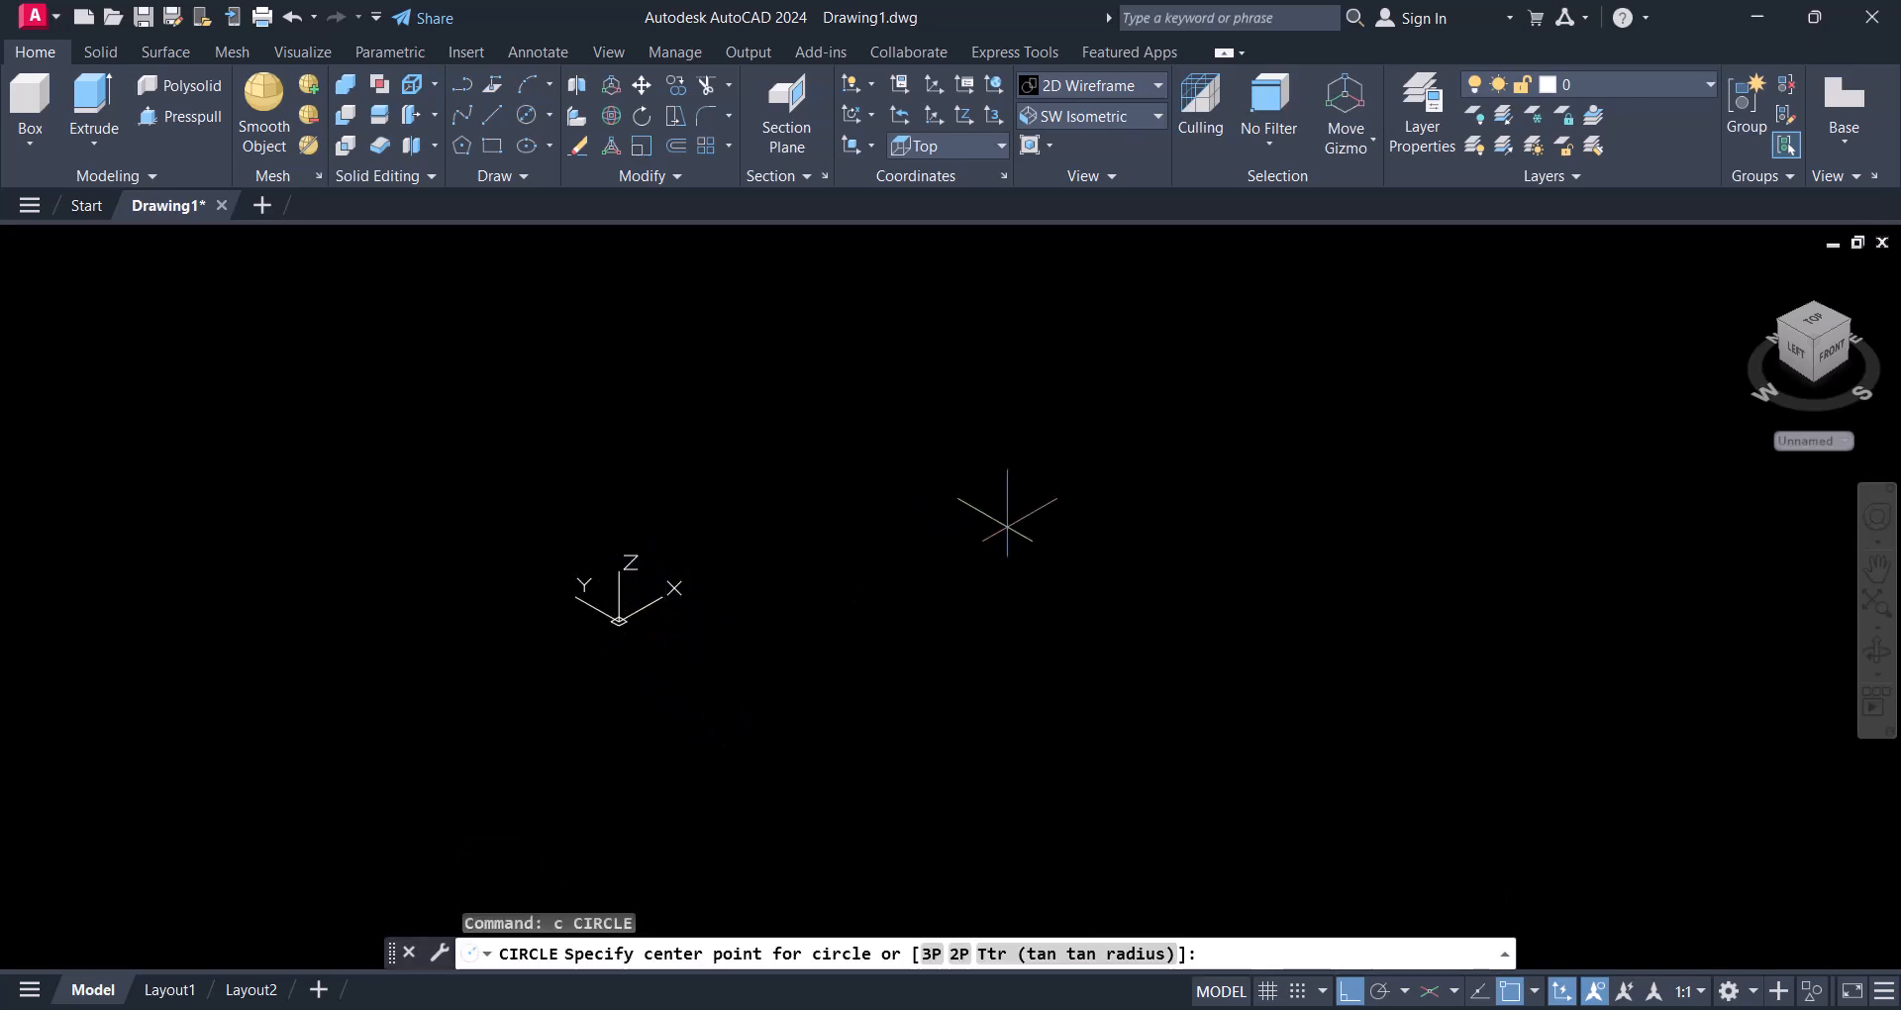
Draw a circle of diameter 100 at a picked centre near the origin.
click(1005, 520)
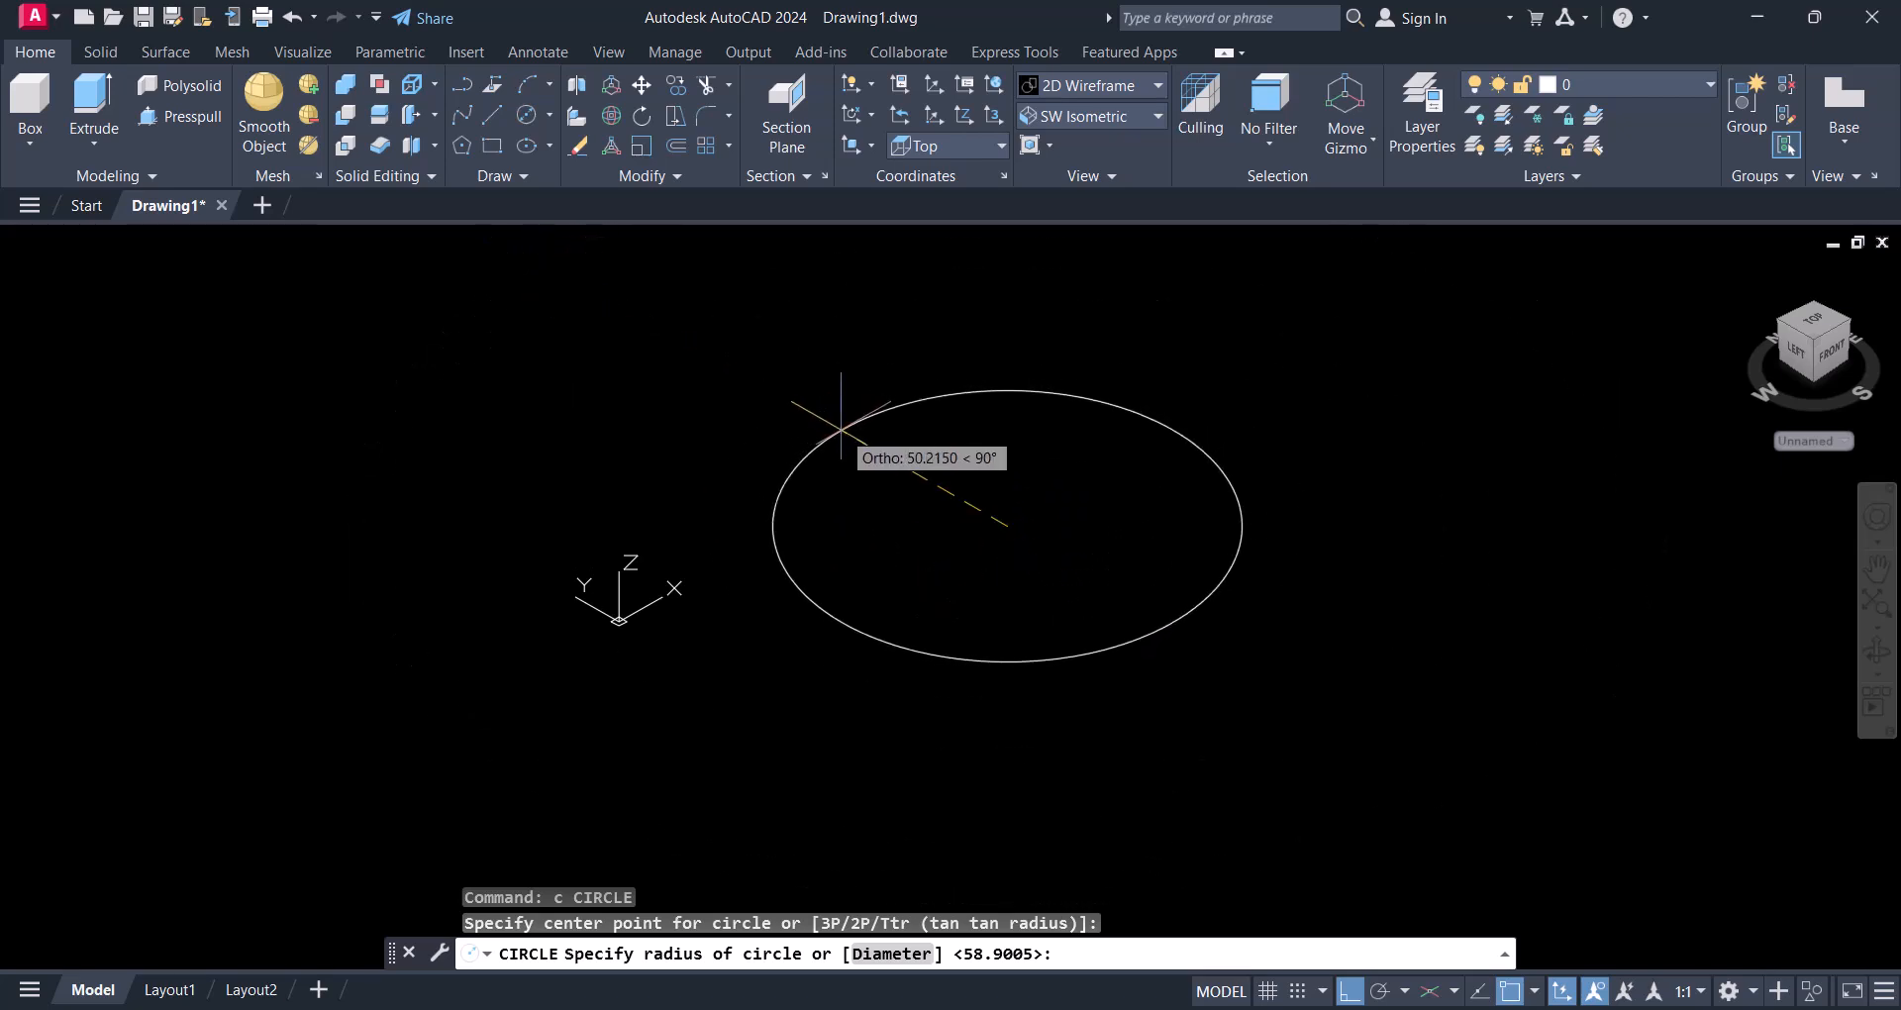
text(d)
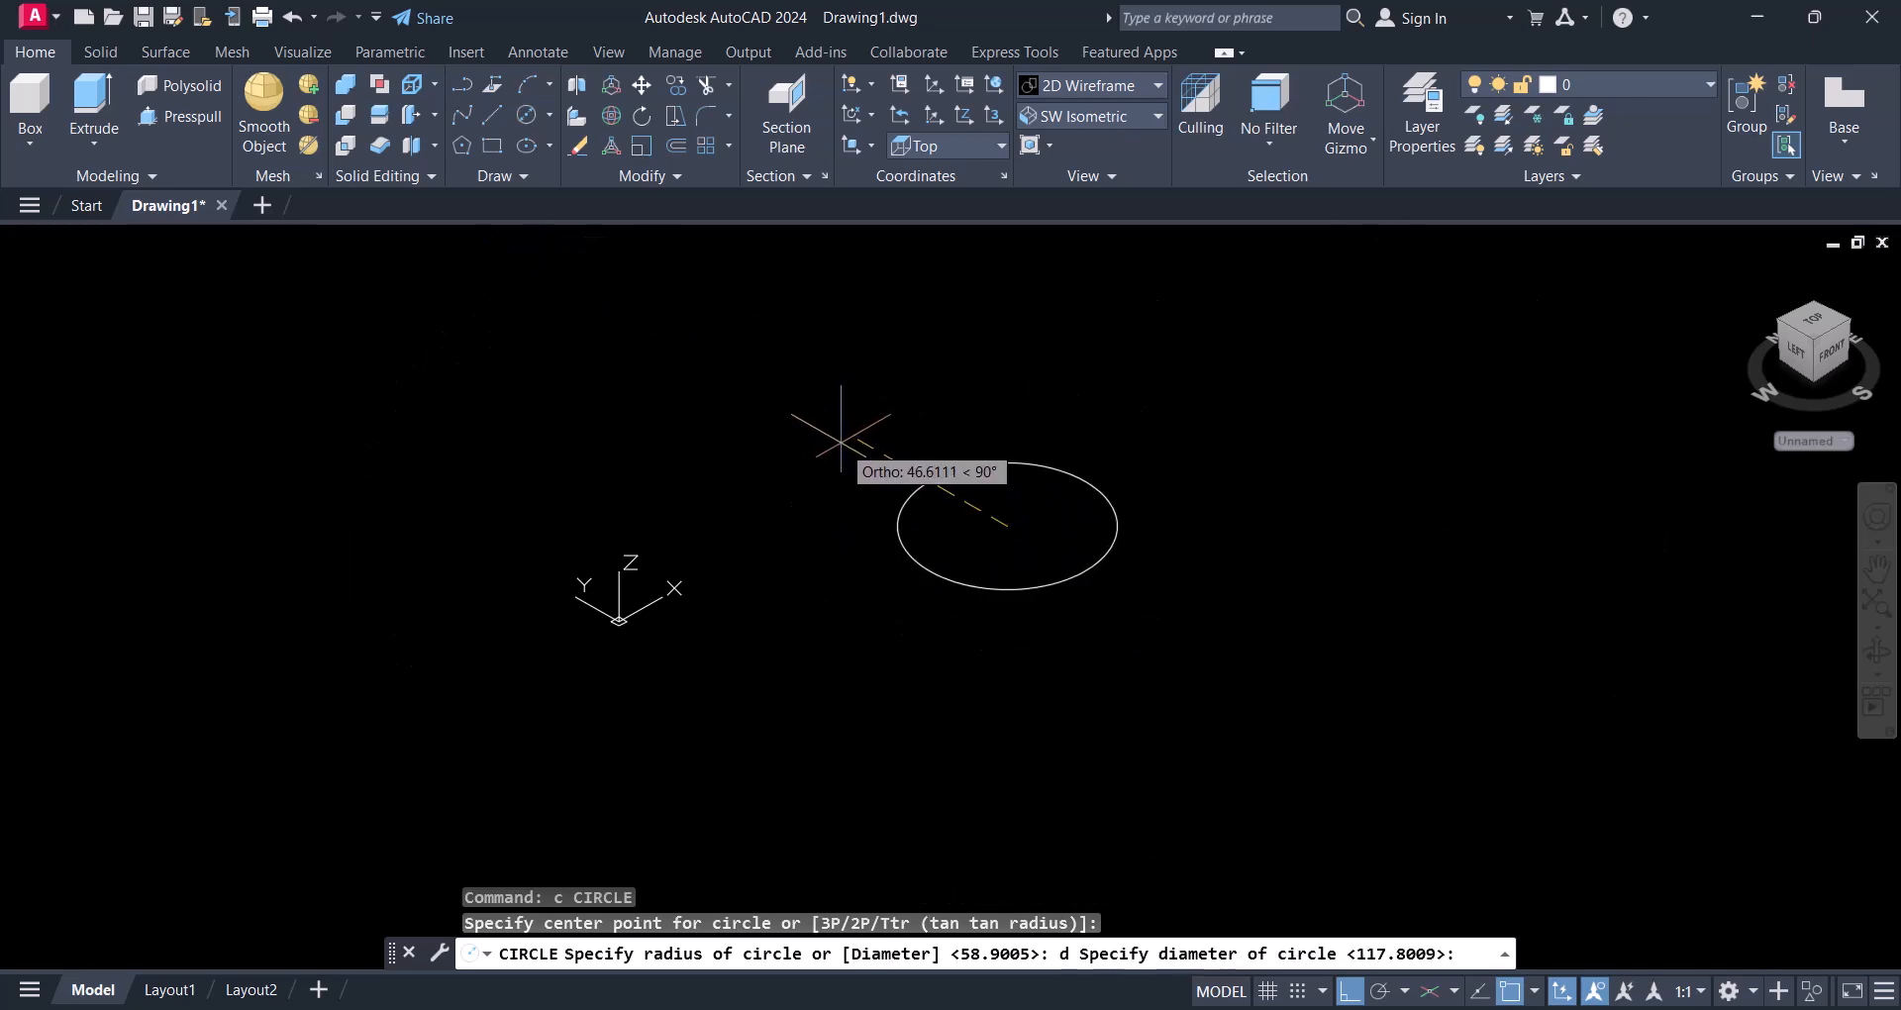
text(100)
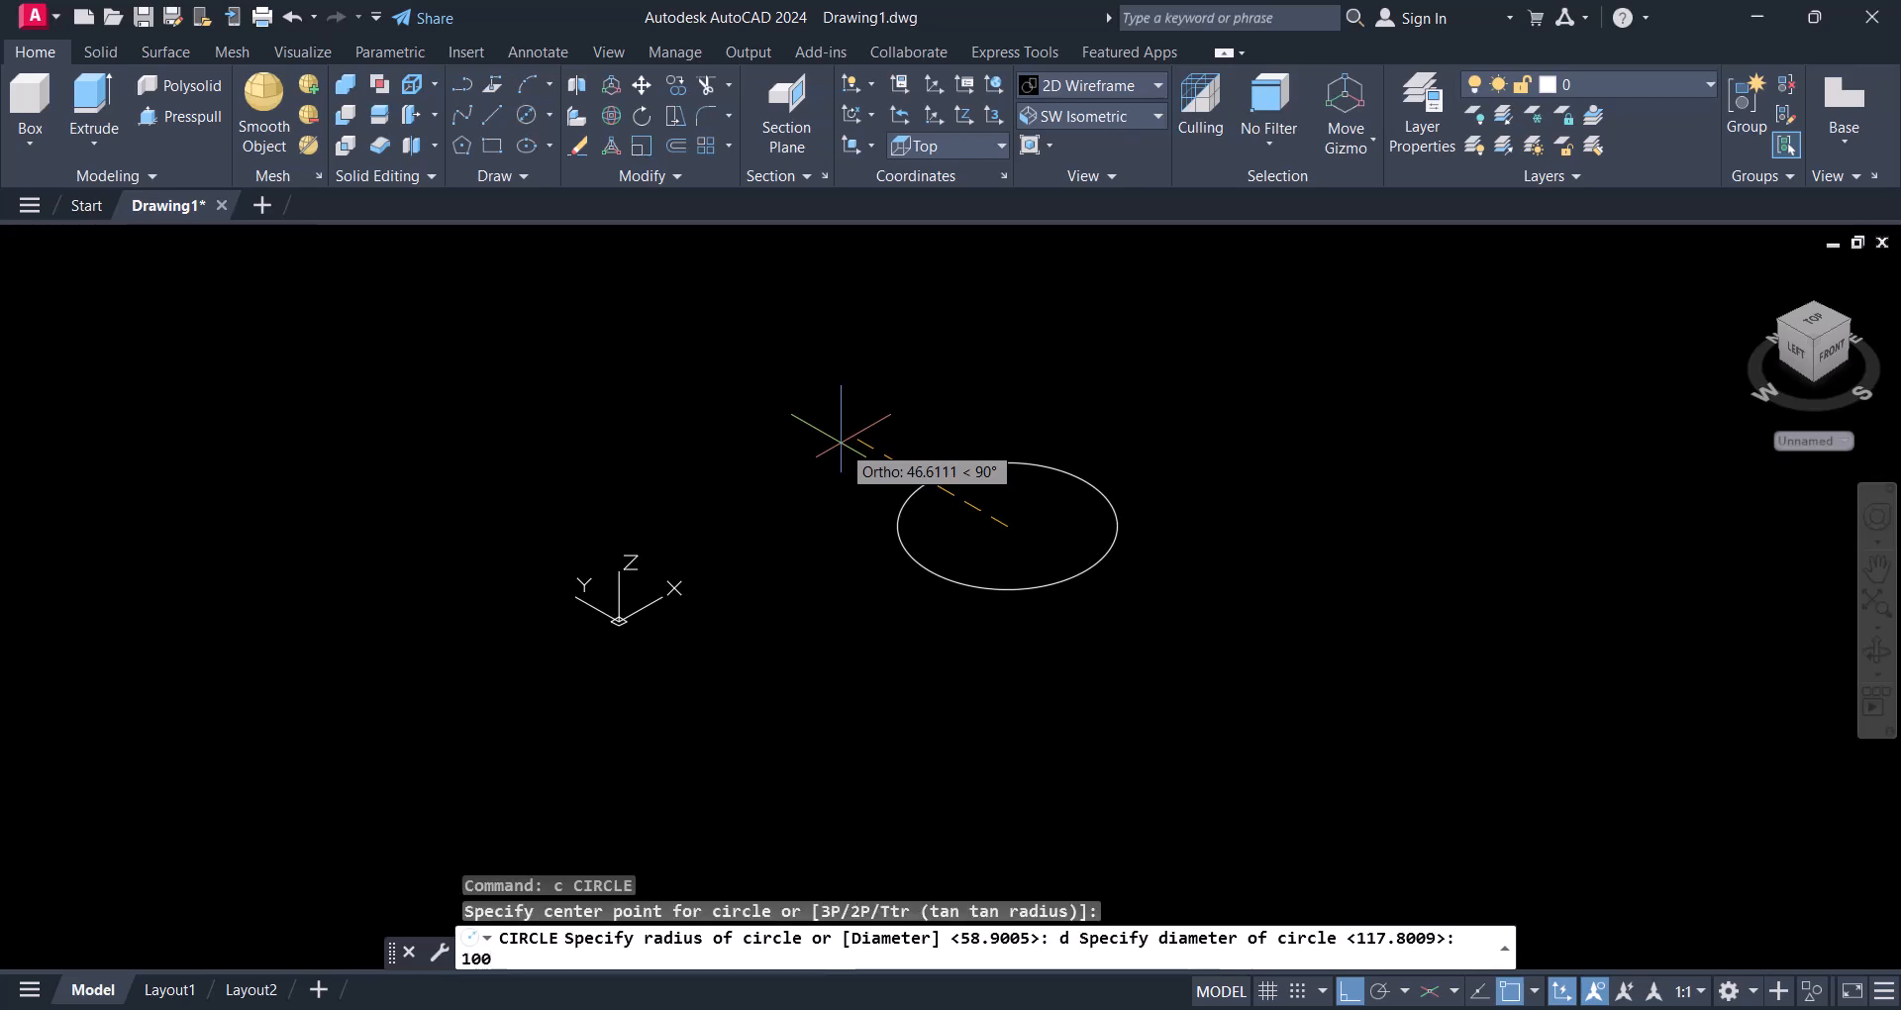
key(Enter)
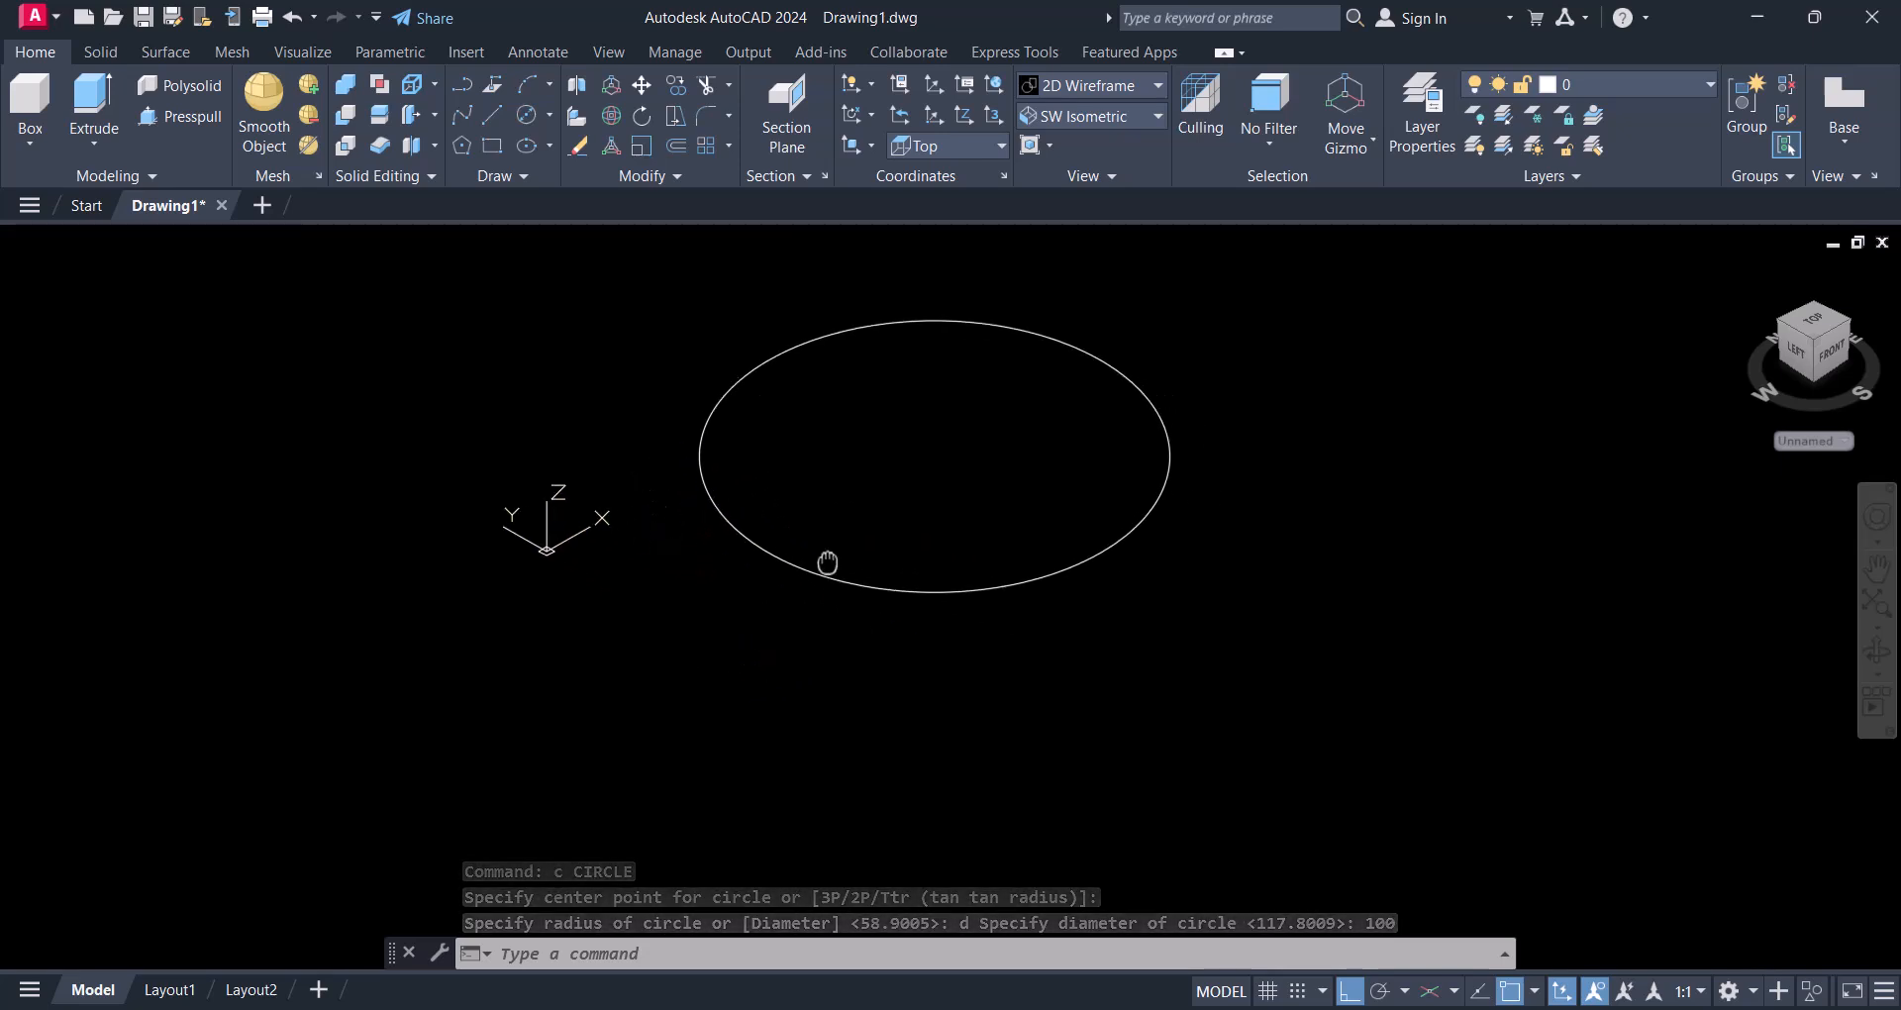
mouse_move(1324, 627)
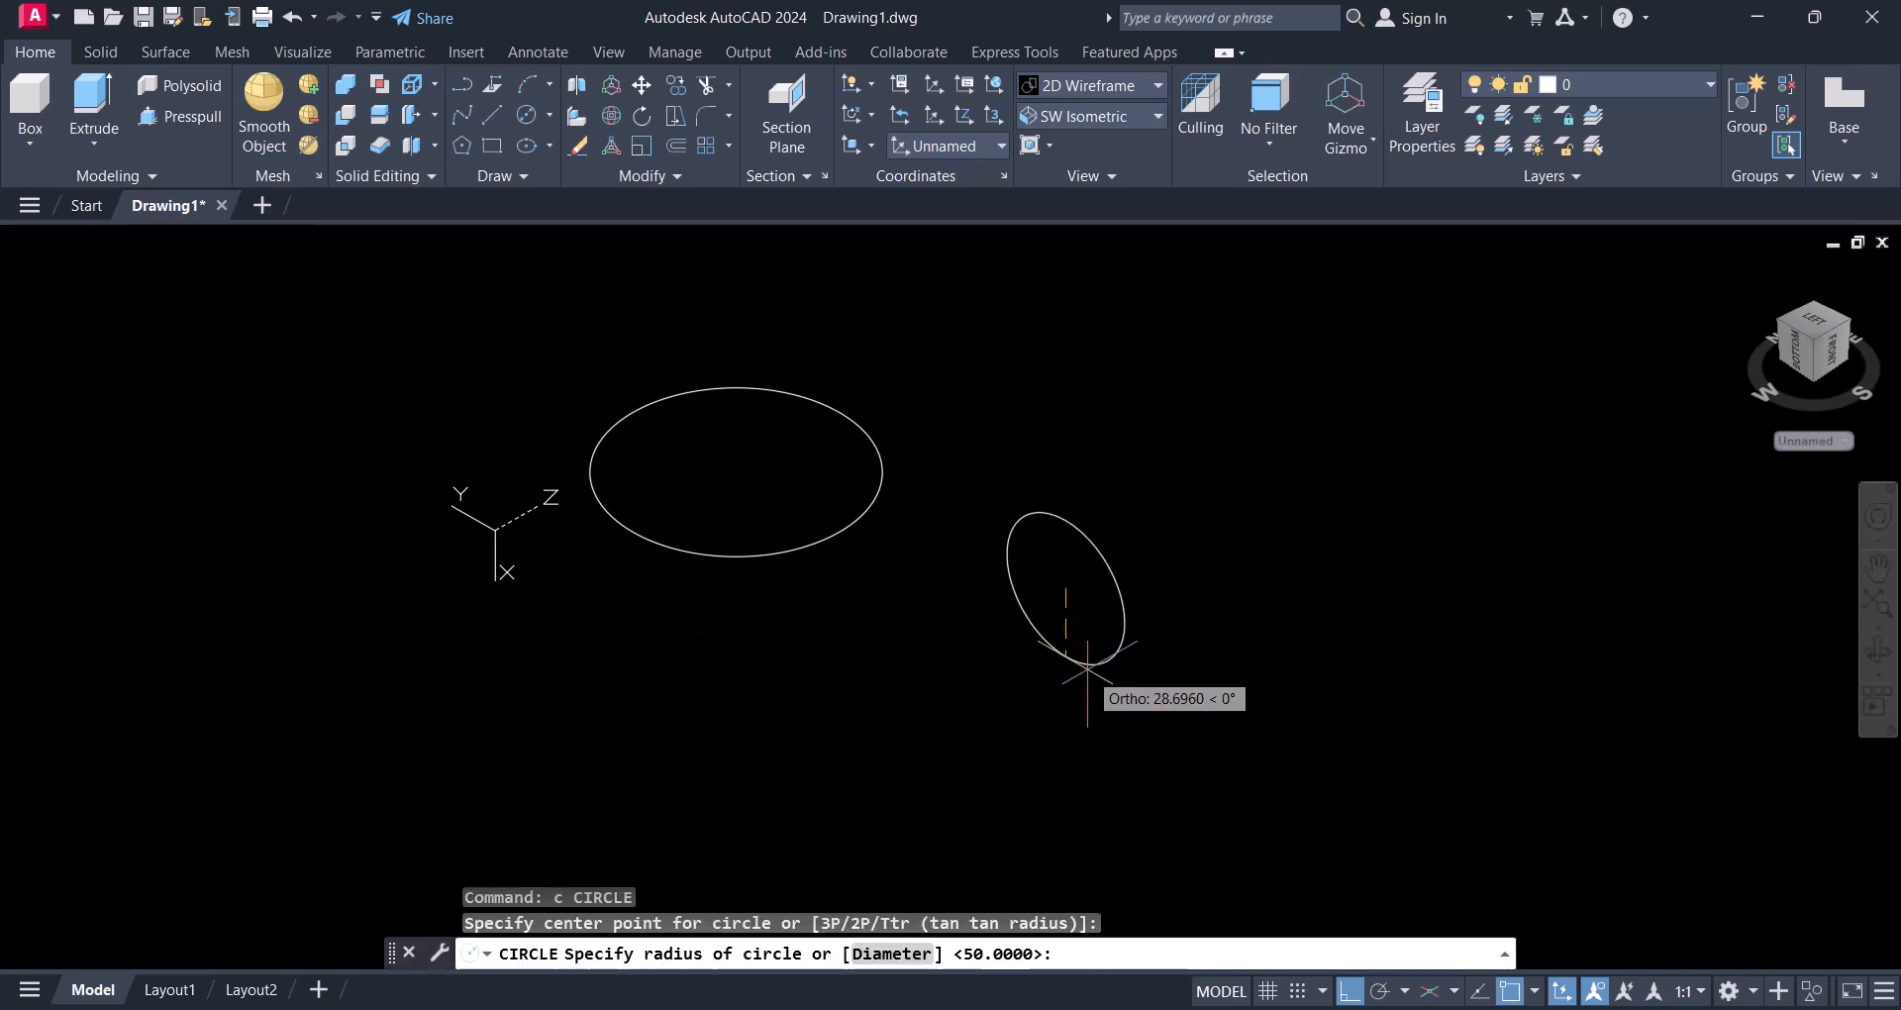
Complete the upright second circle at radius 50 on the rotated plane.
click(1080, 686)
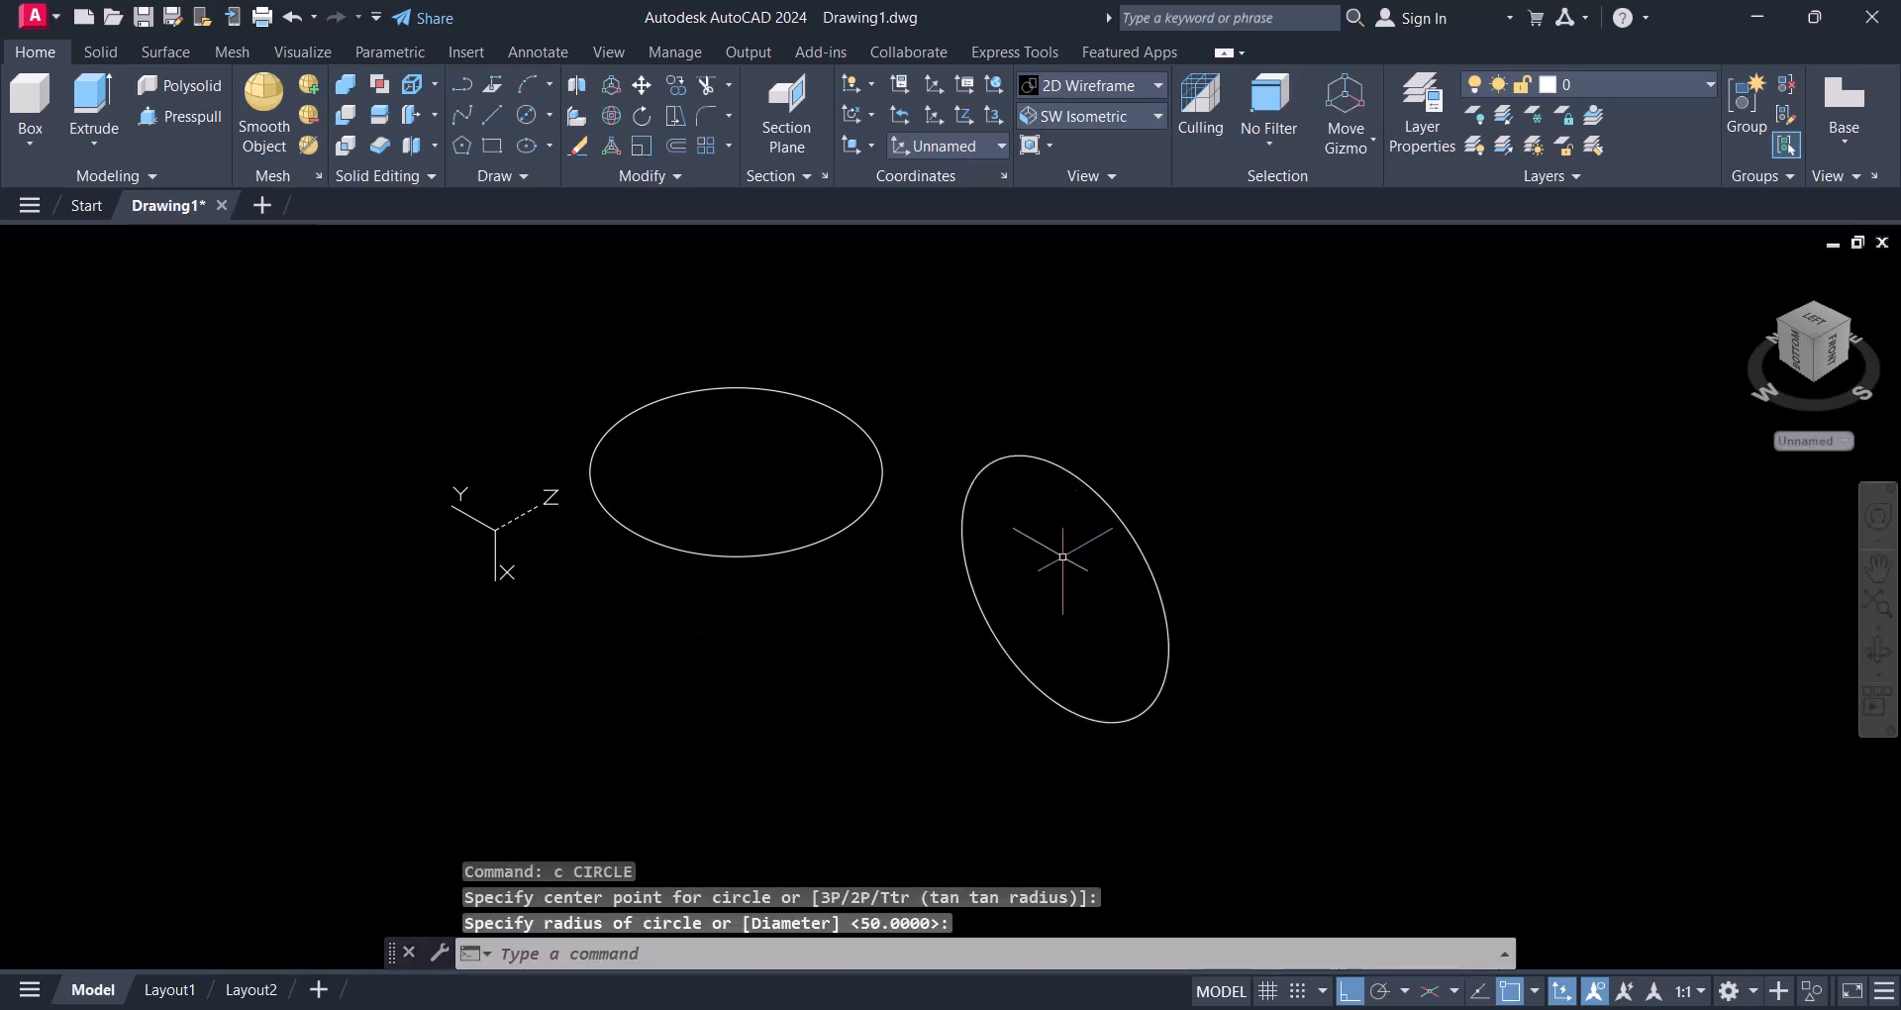
mouse_move(1036, 650)
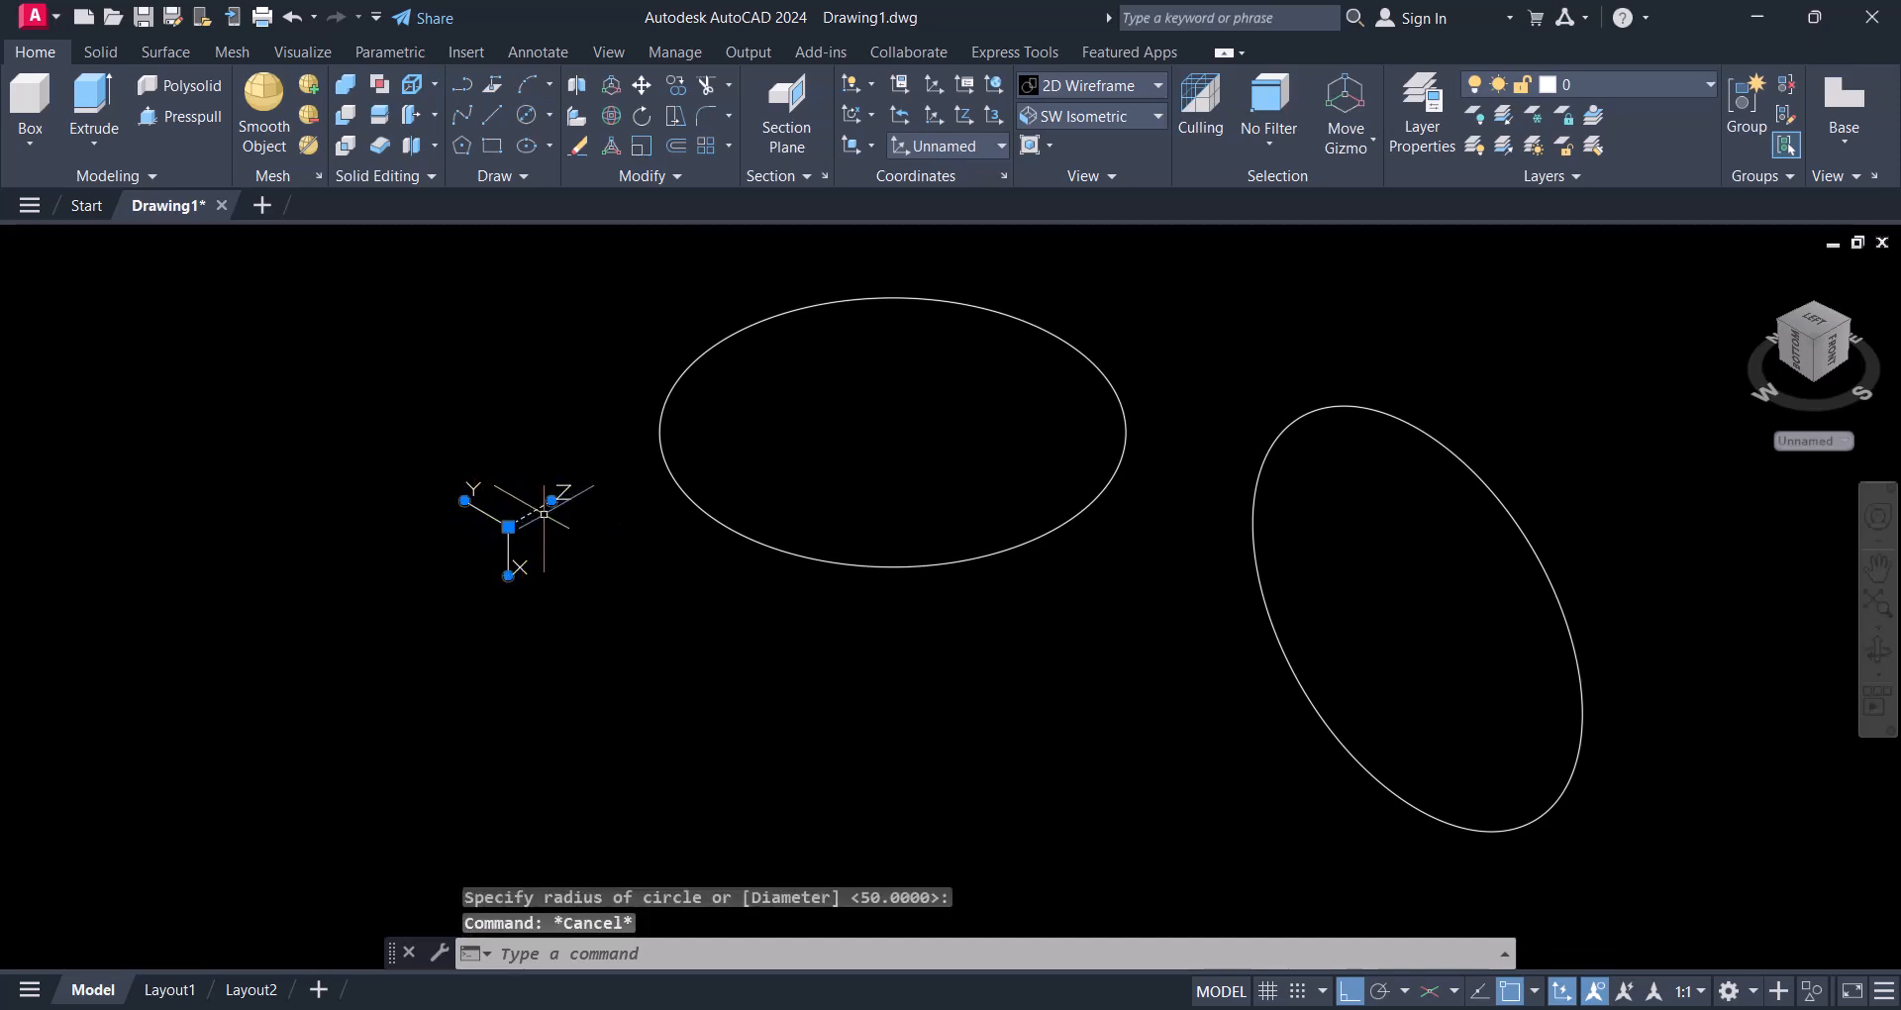
Redefine the UCS Z axis direction and draw a third radius-50 circle.
click(550, 499)
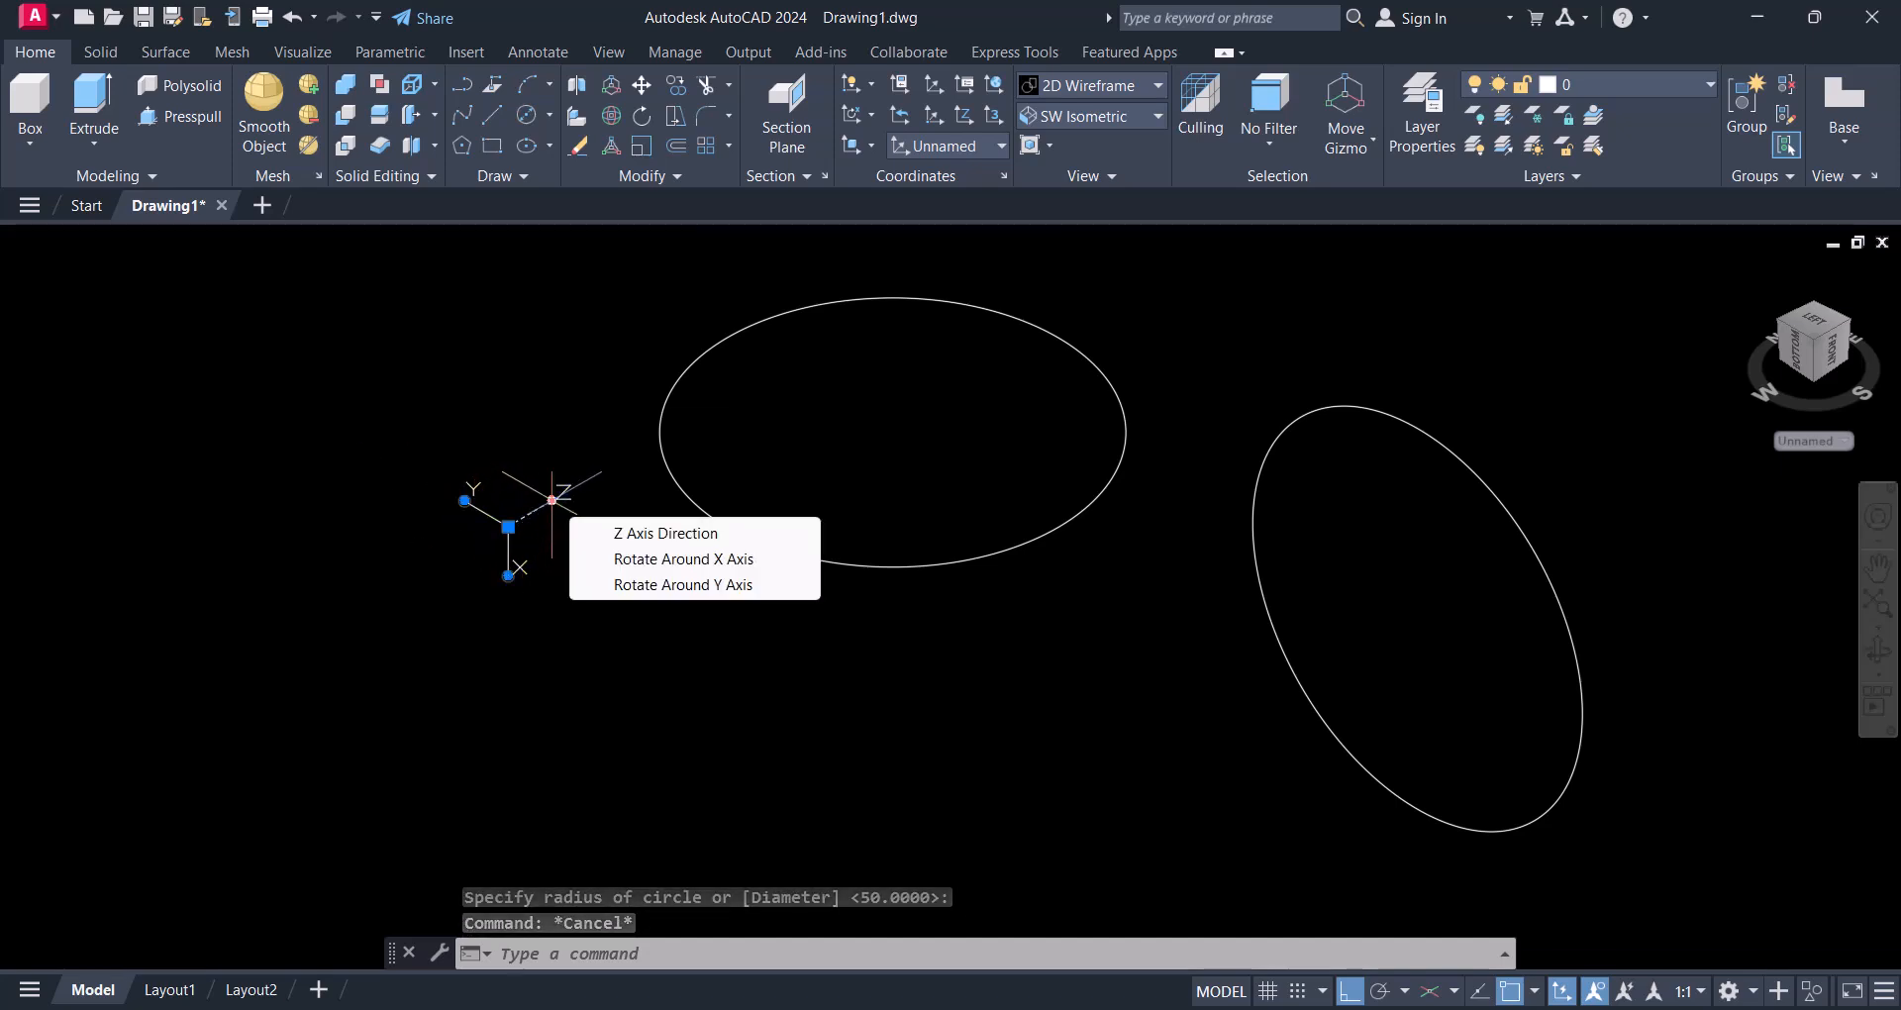
click(664, 534)
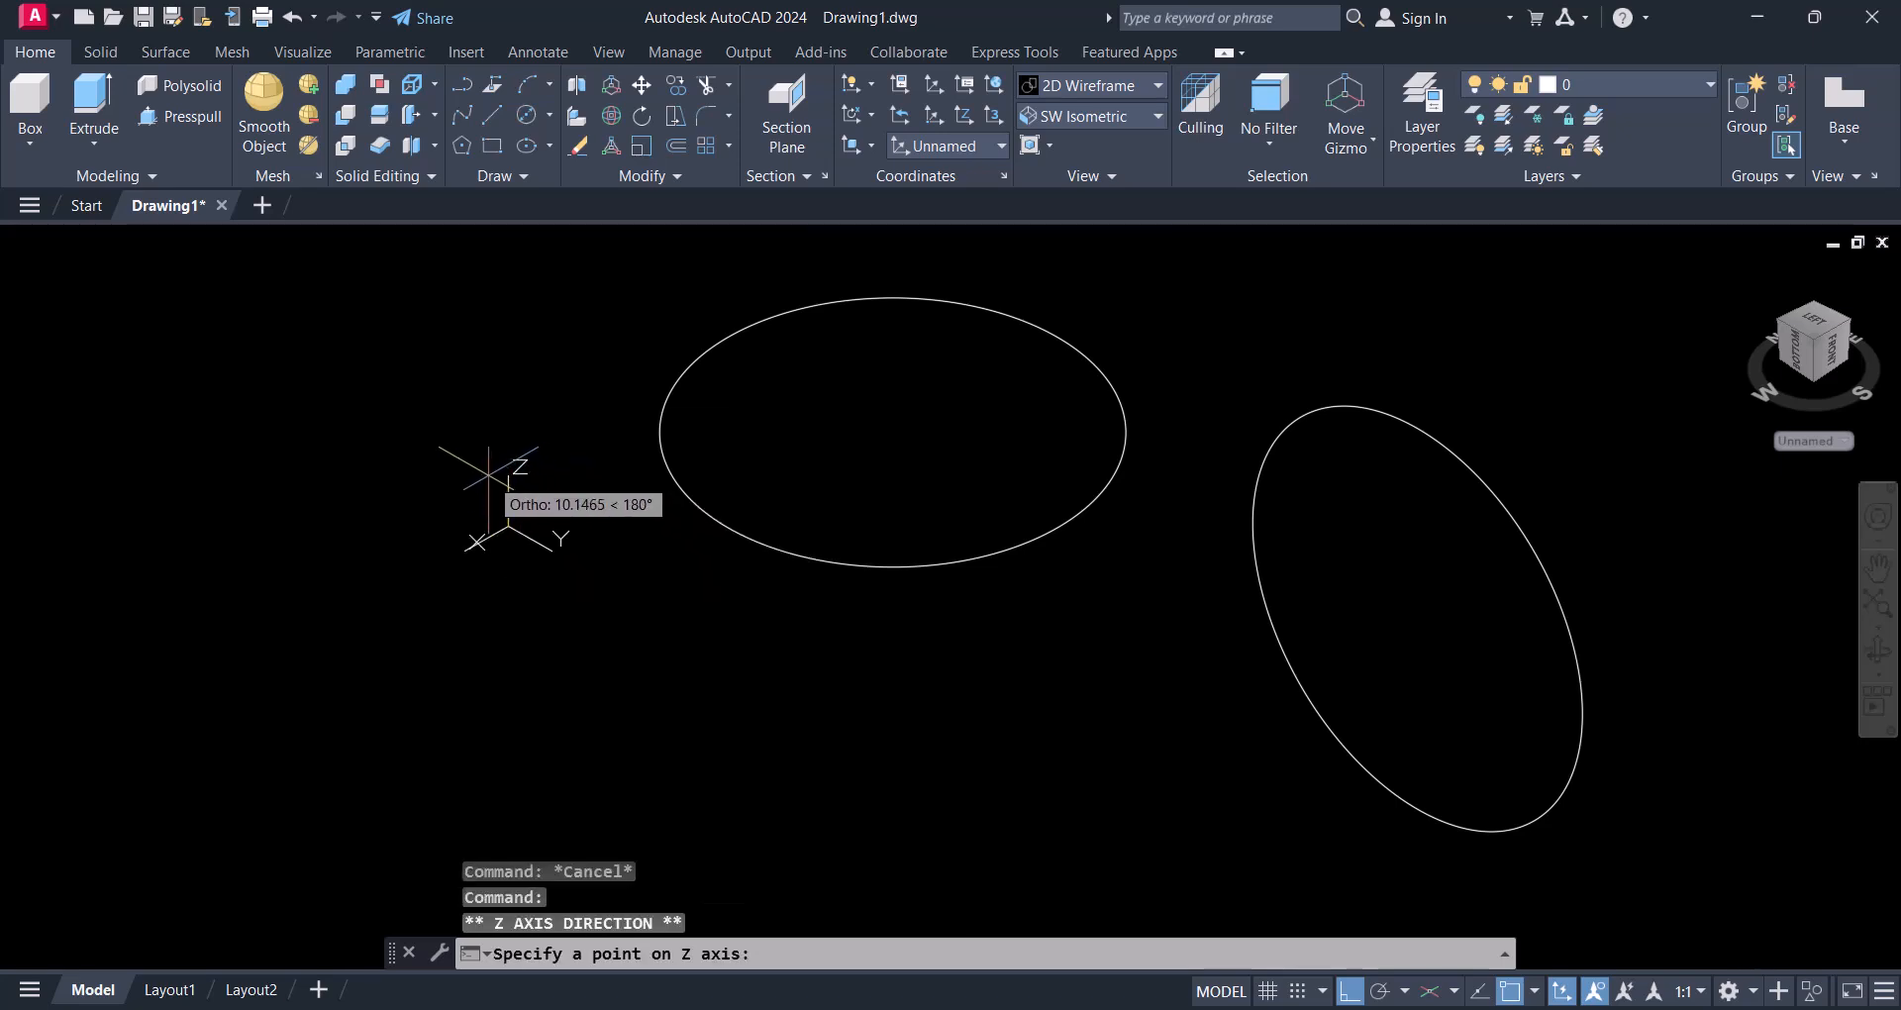
mouse_move(408, 571)
text(c)
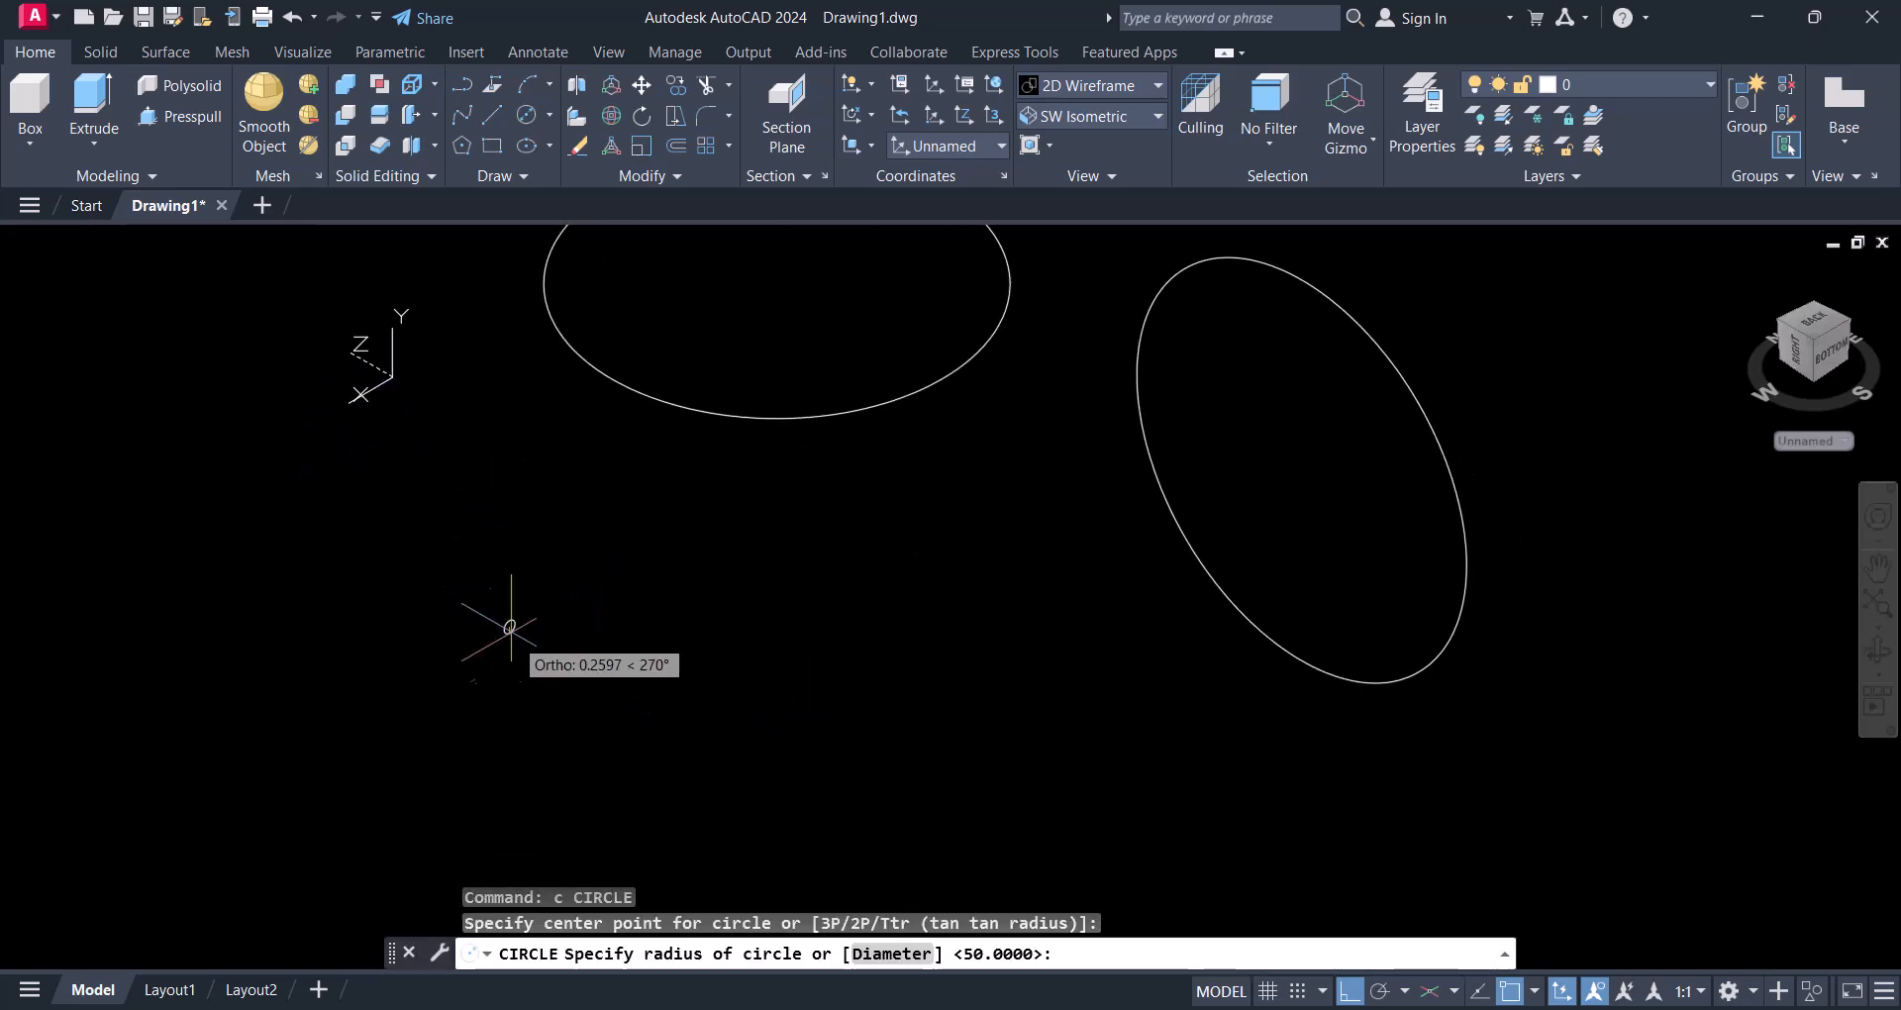
click(577, 686)
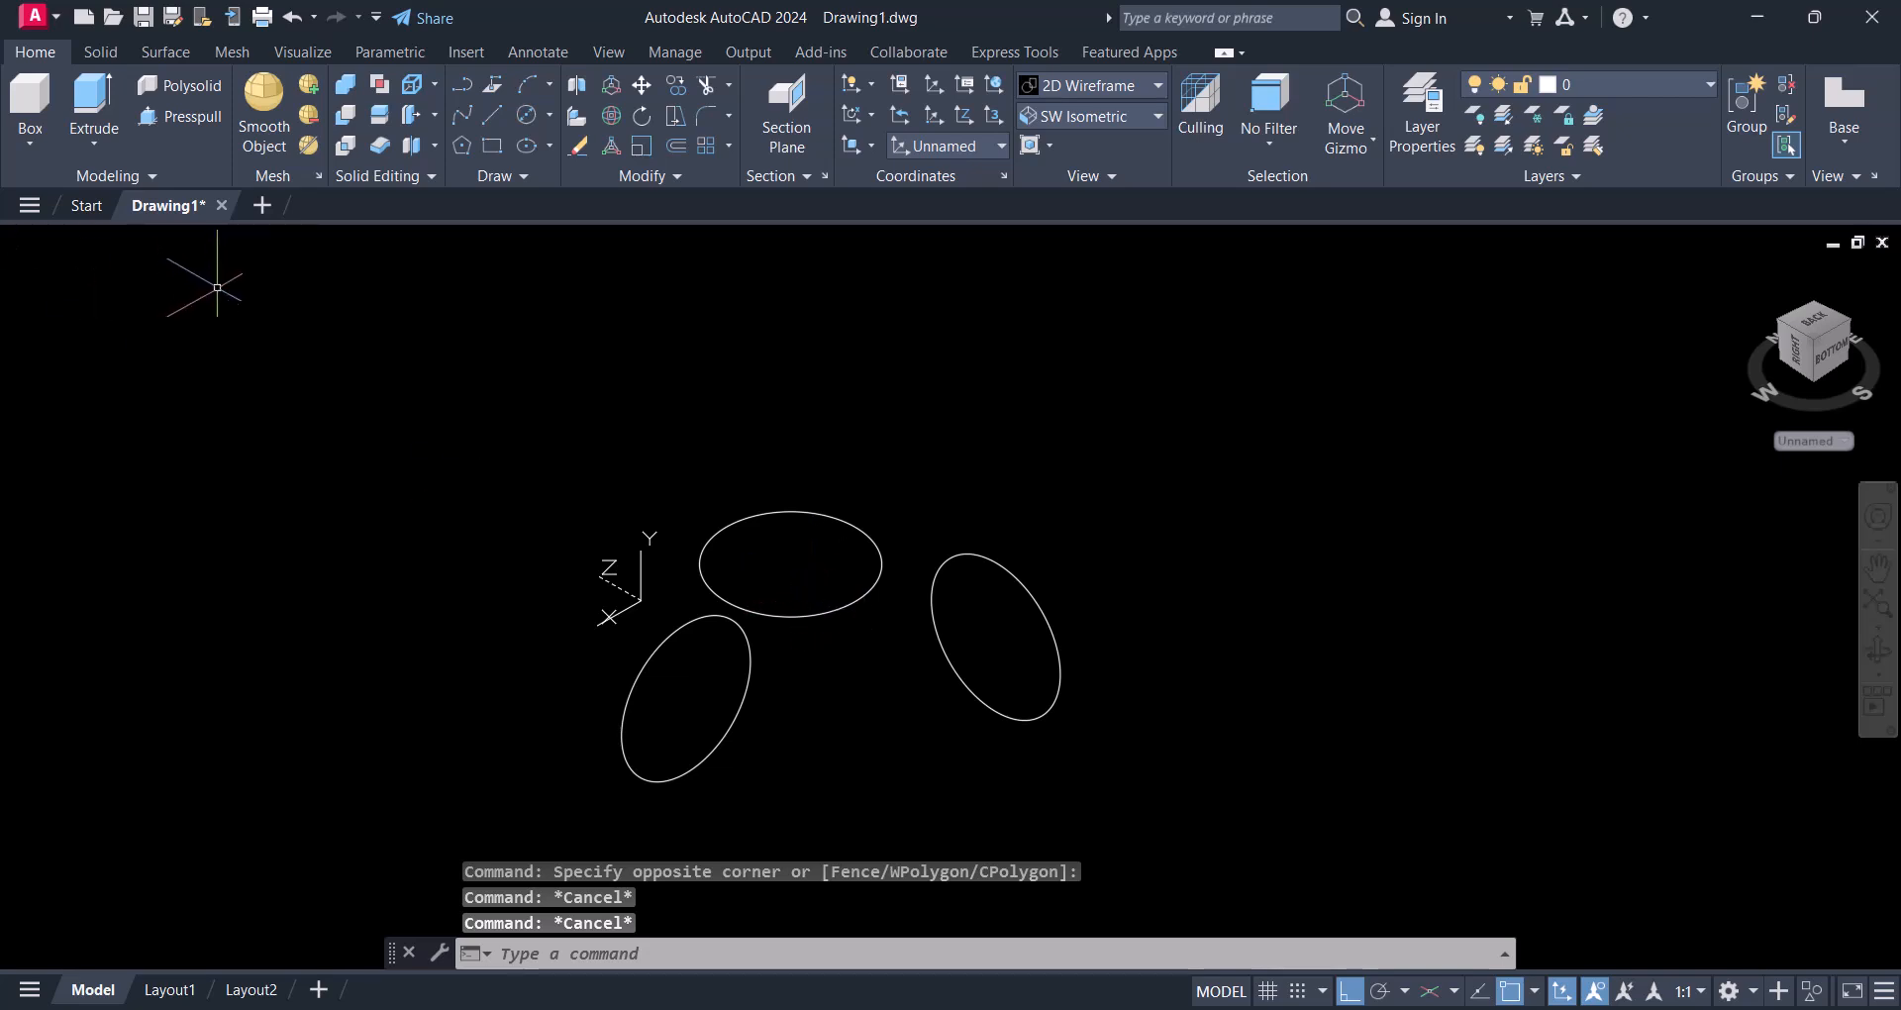
Extrude the circles 100 units and apply the Conceptual visual style.
click(93, 94)
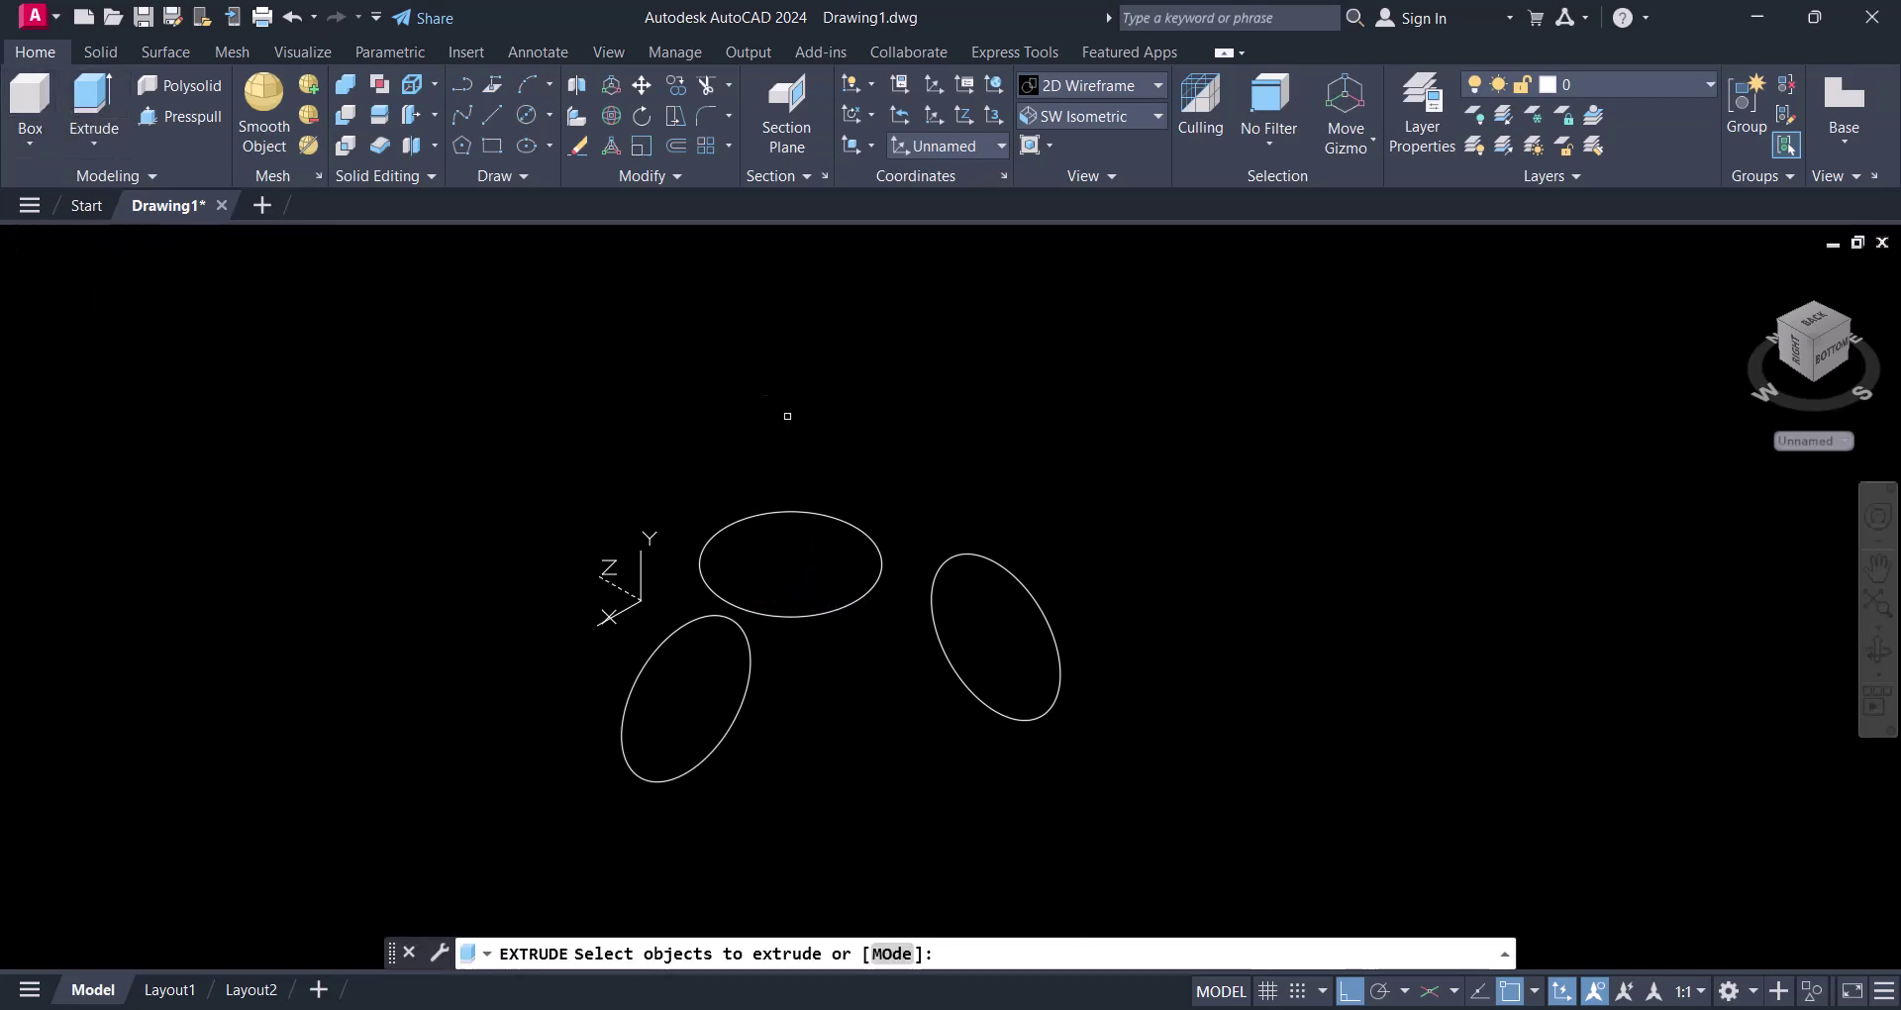
click(787, 564)
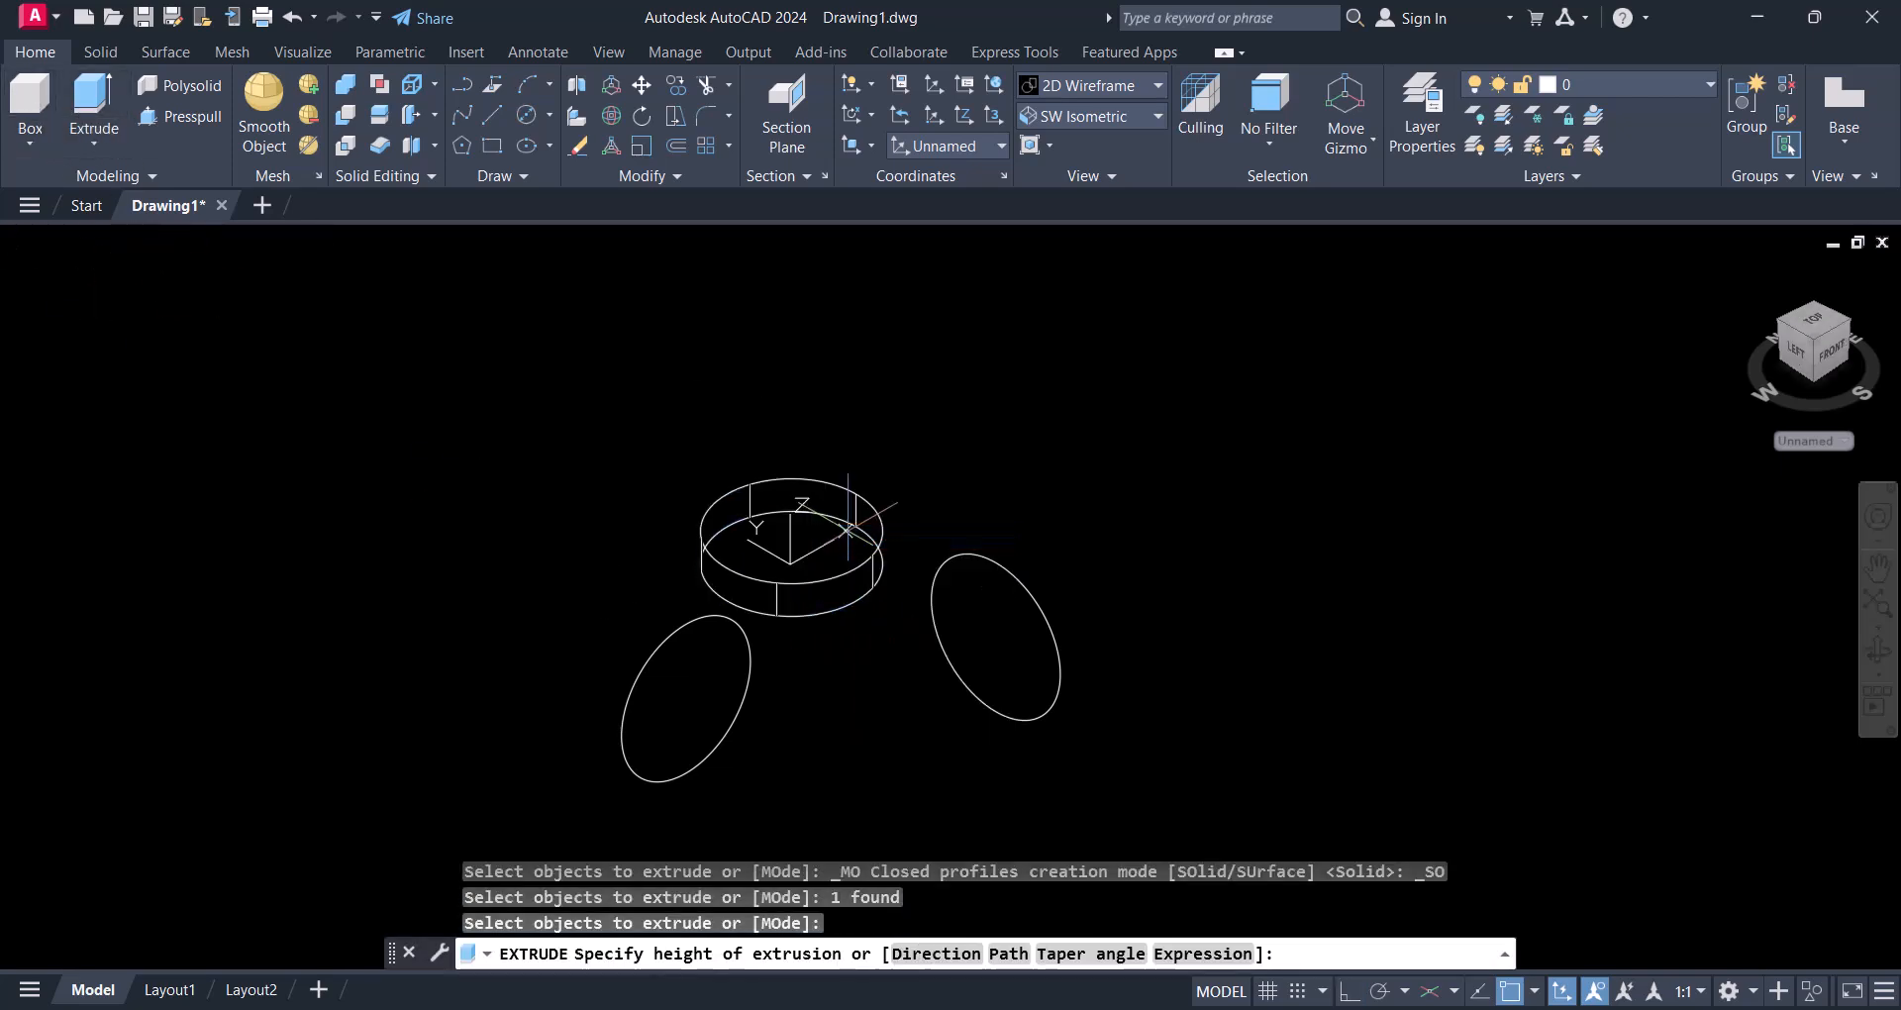
text(100)
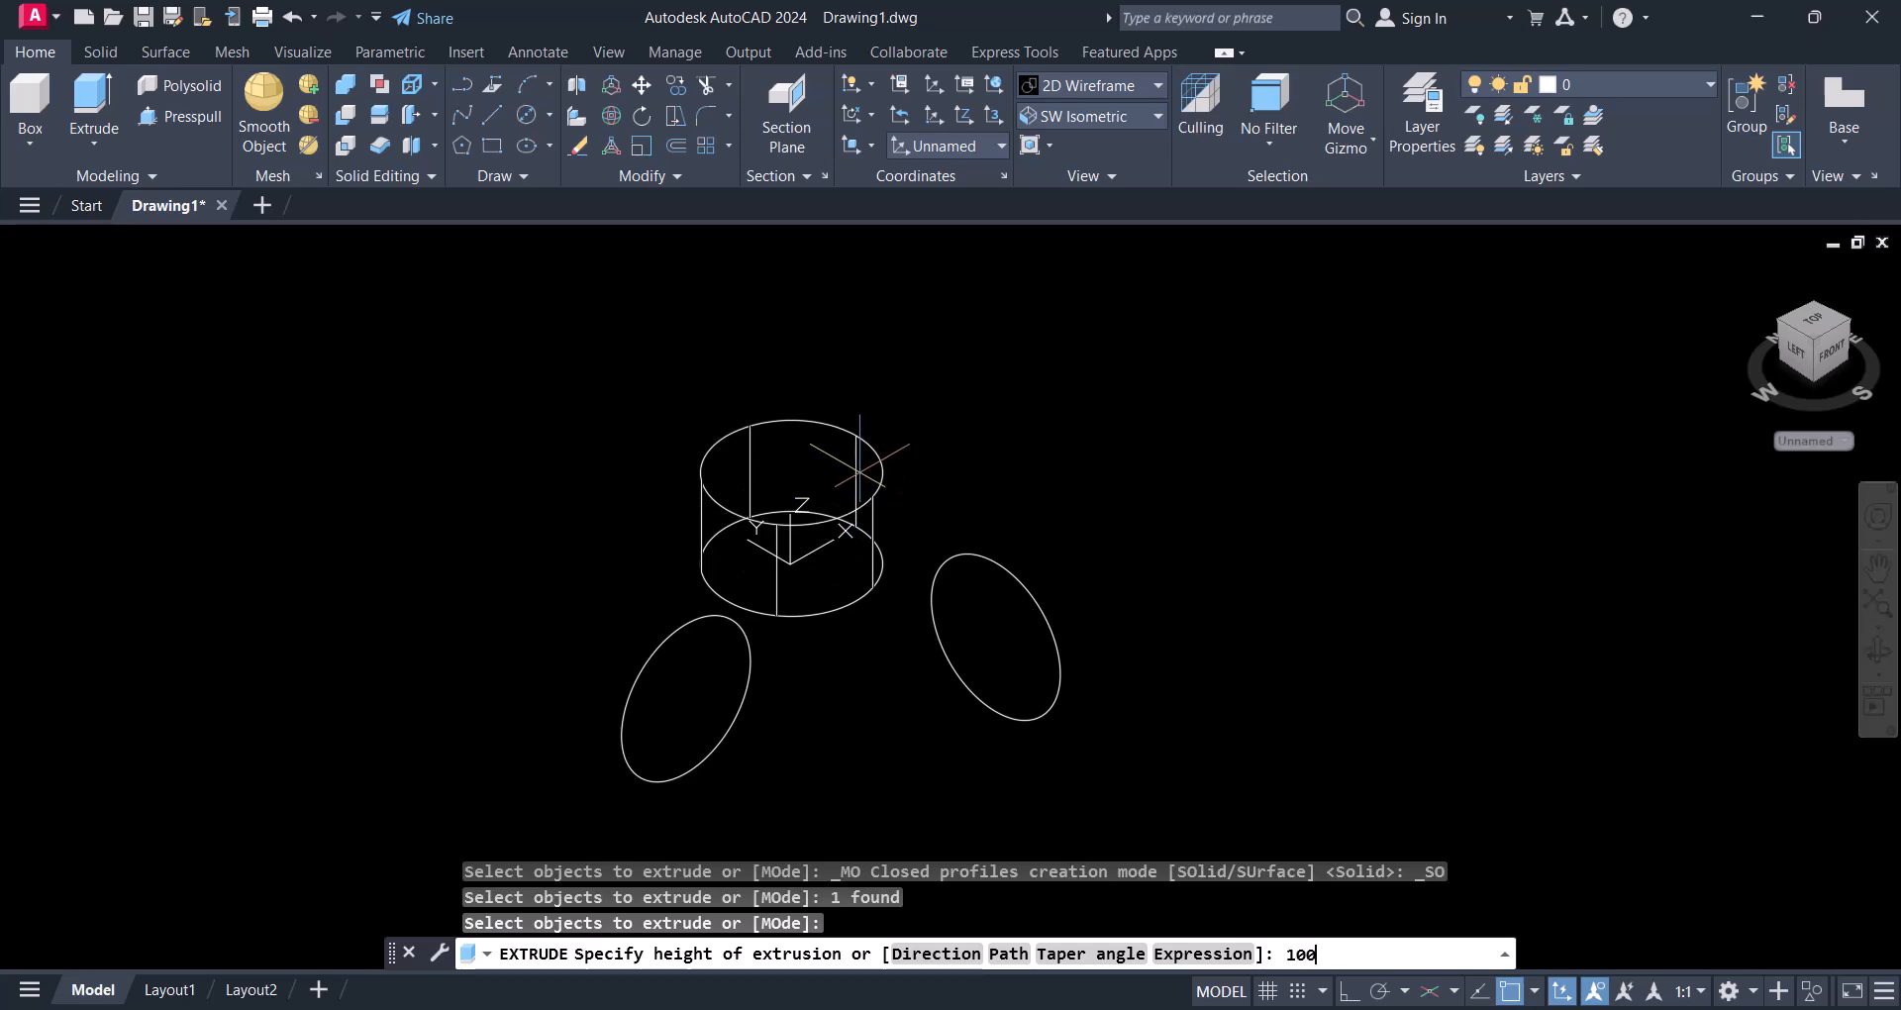
key(Enter)
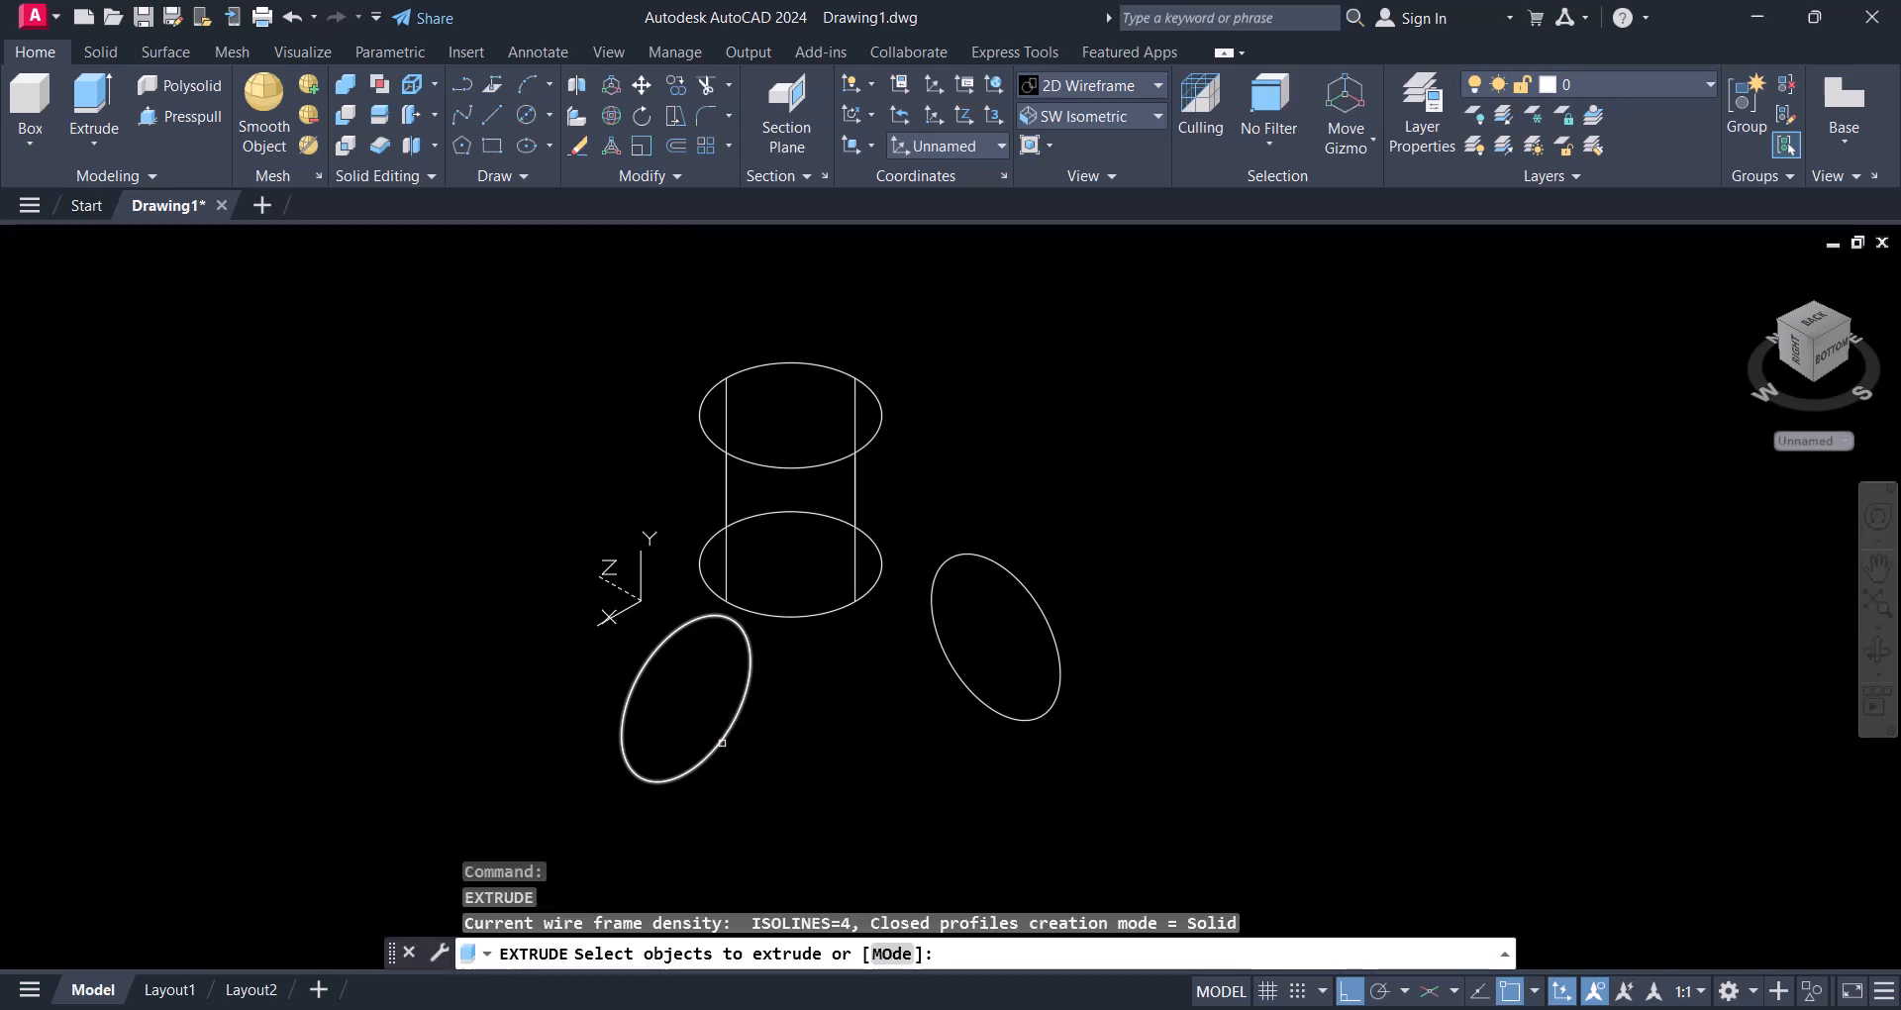
click(684, 708)
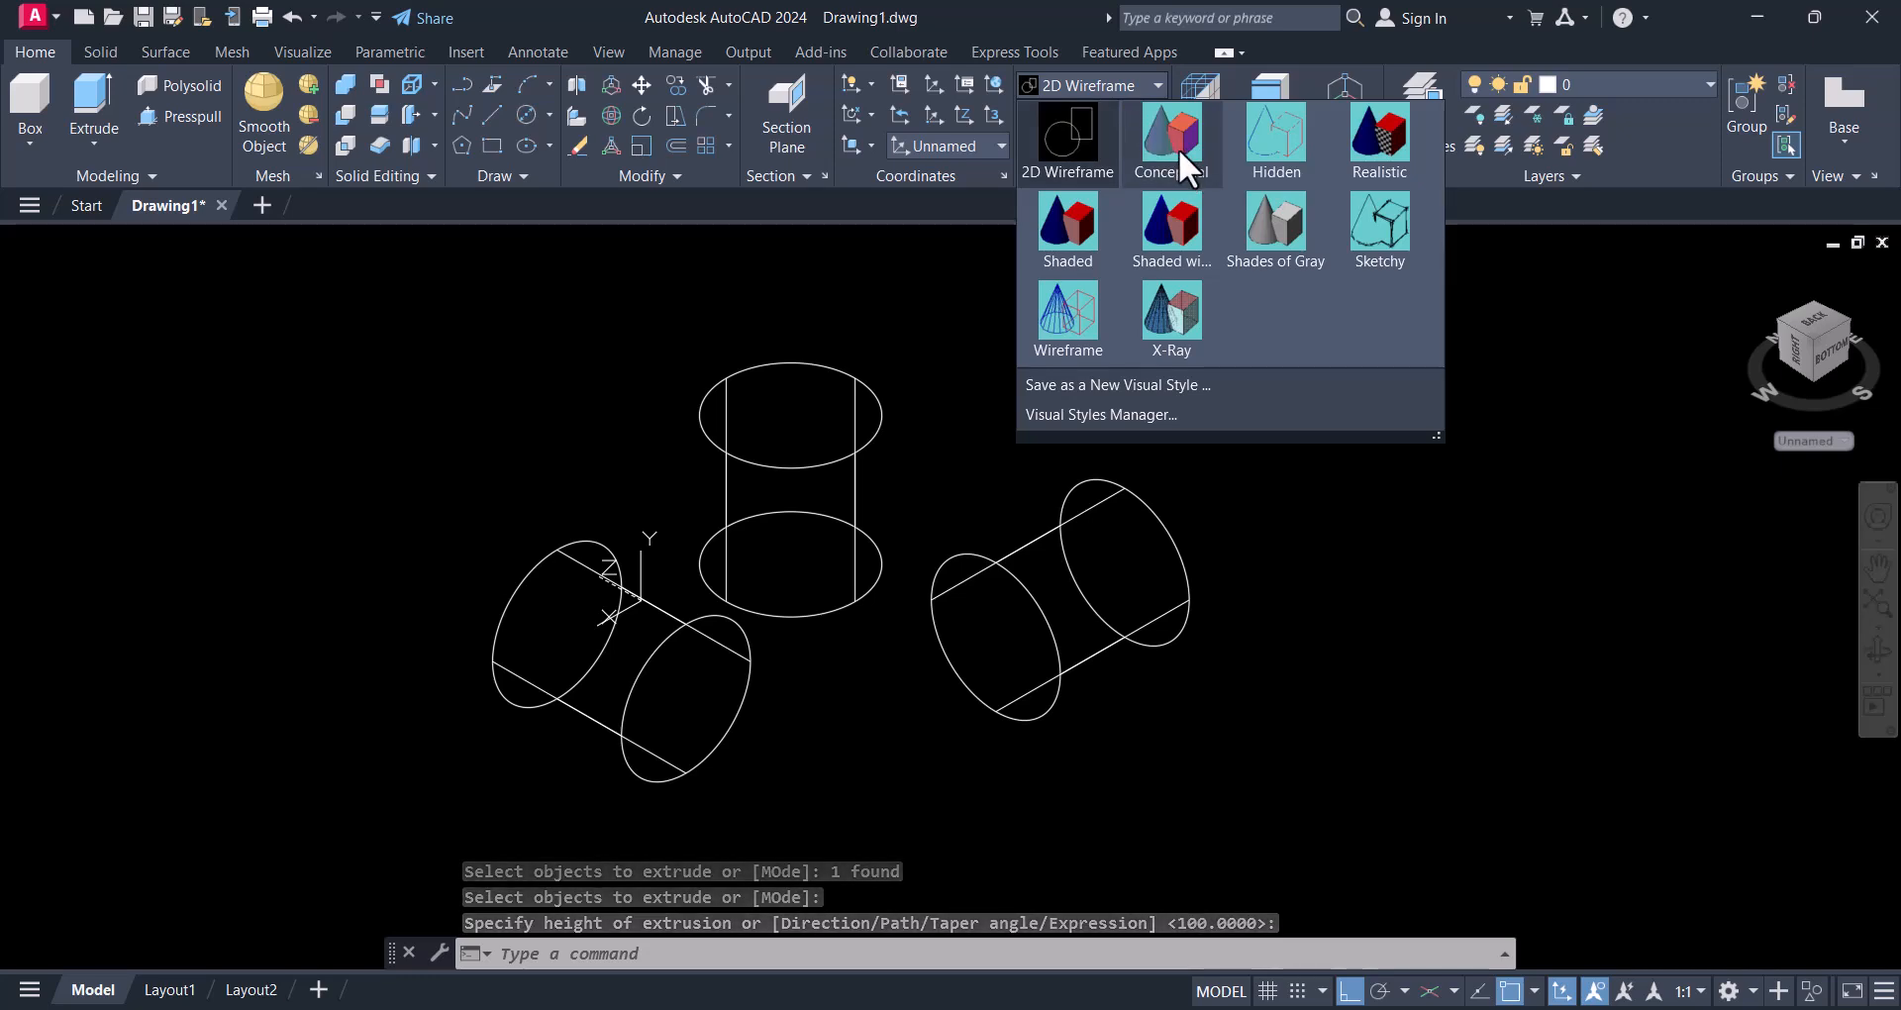
click(1171, 128)
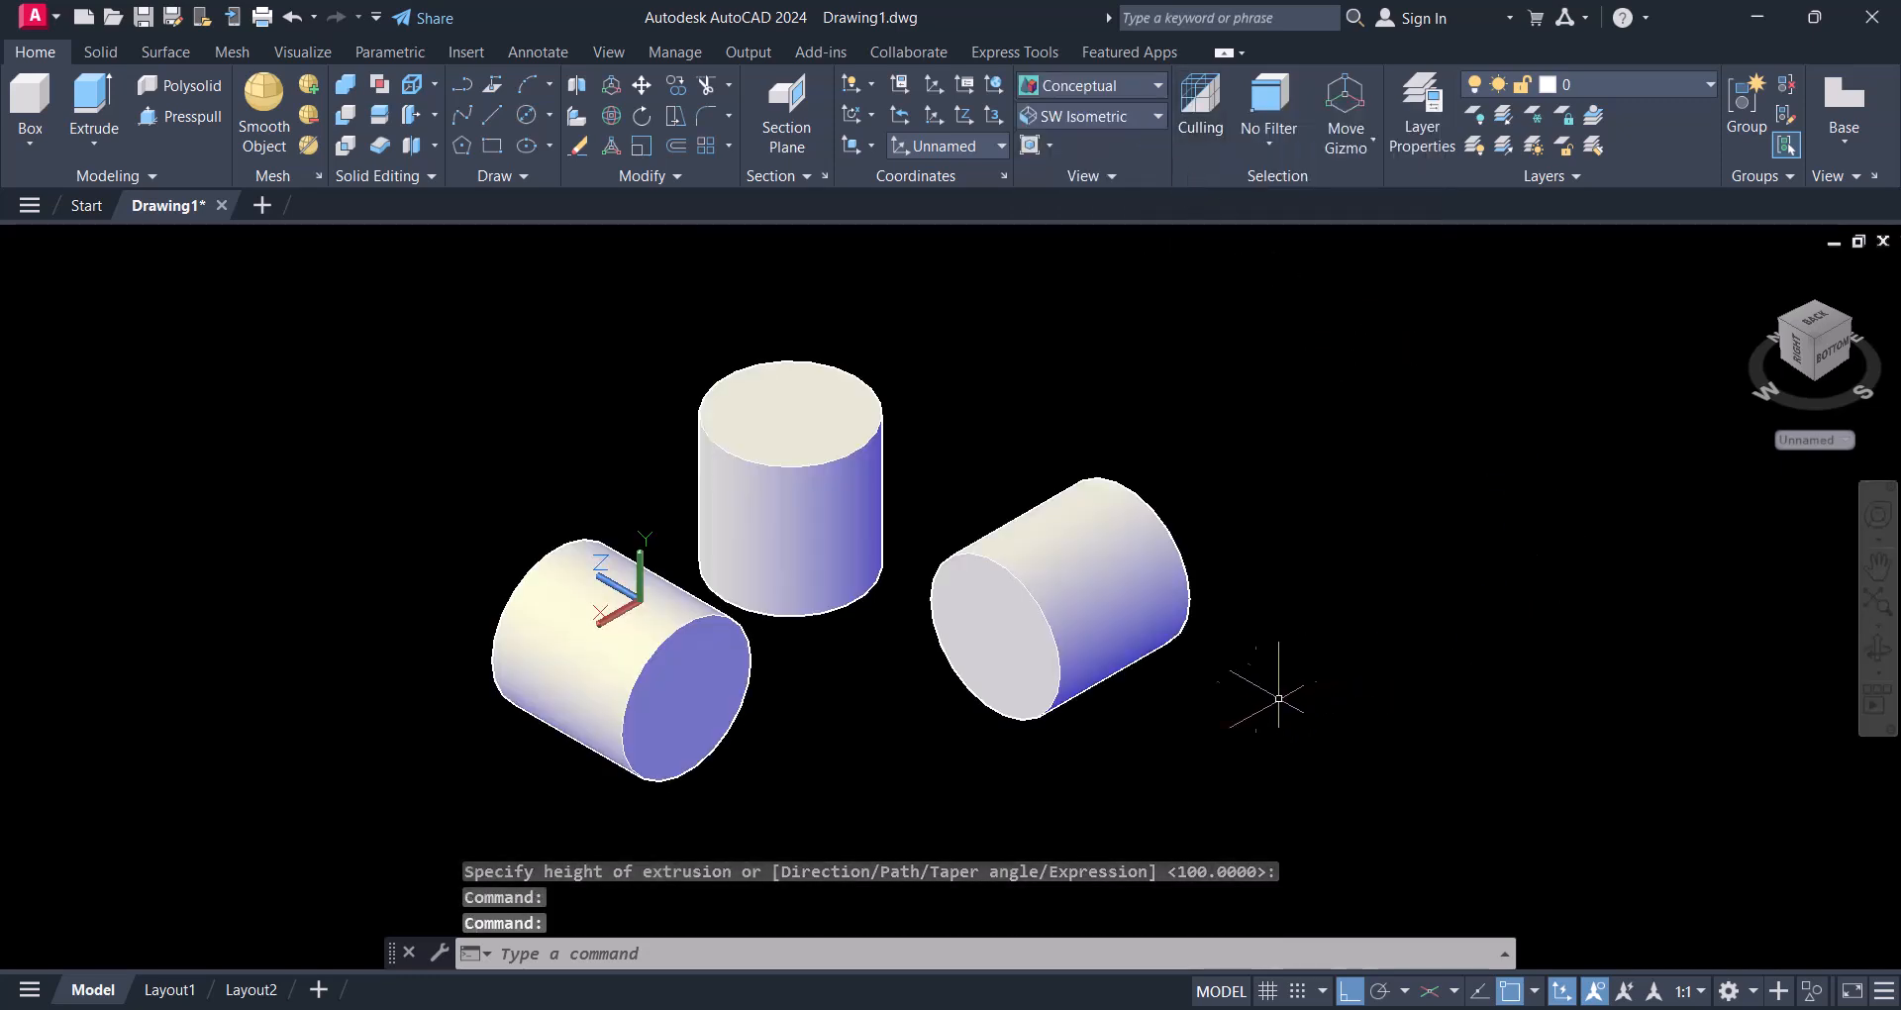